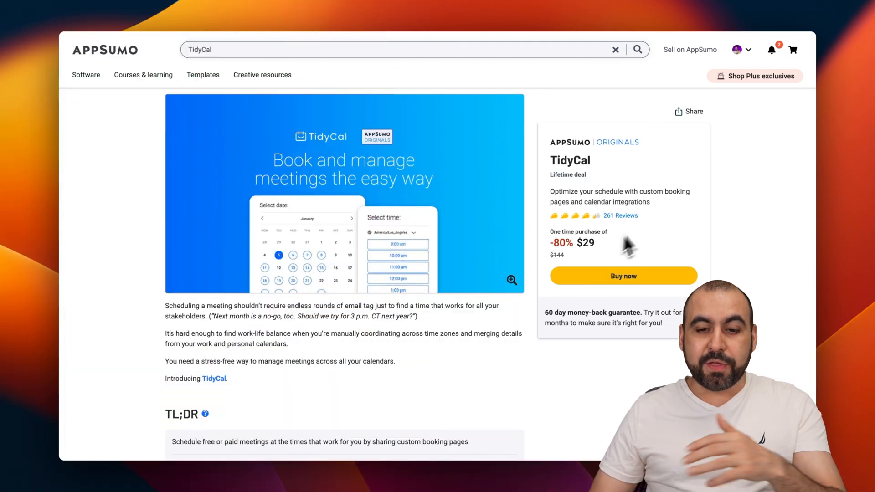
mouse_move(642, 245)
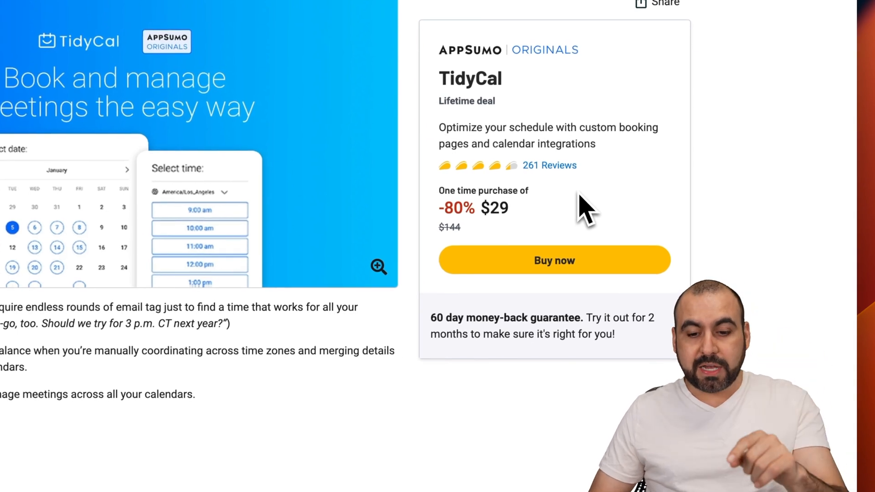
mouse_move(578, 353)
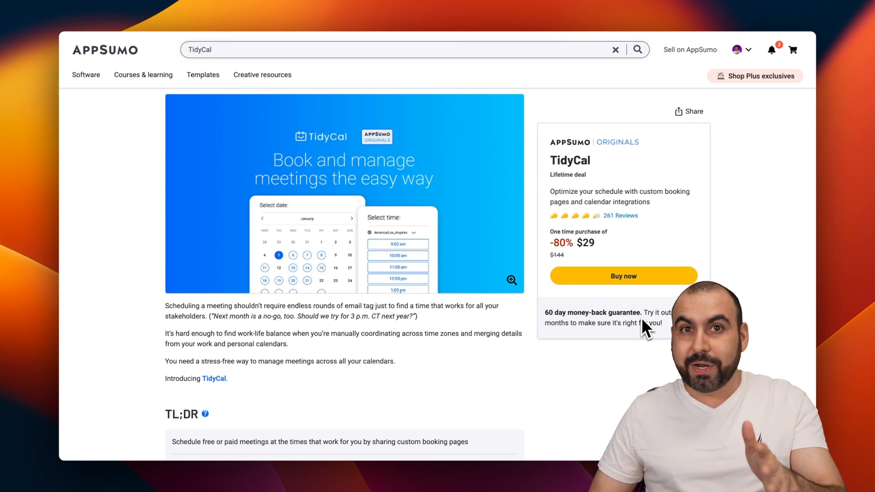
mouse_move(566, 166)
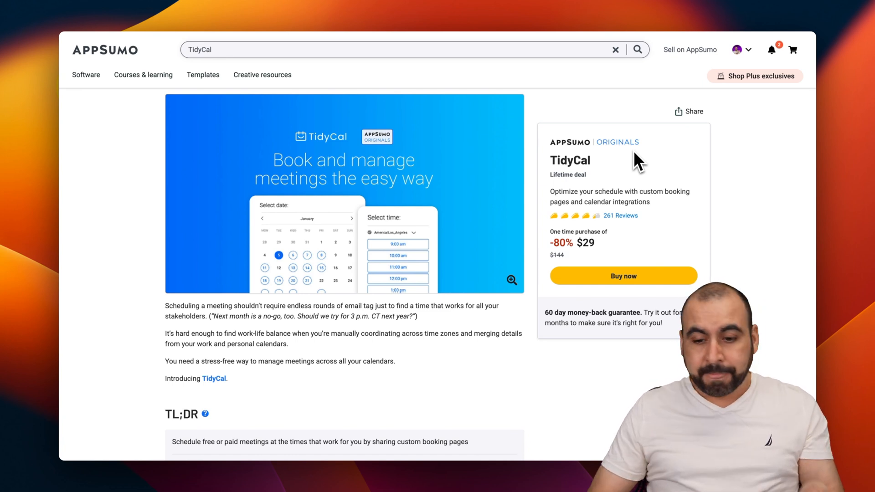
- Scroll to the Plans & features section showing License Tier 1 at $29 one-time
scroll(down, 3)
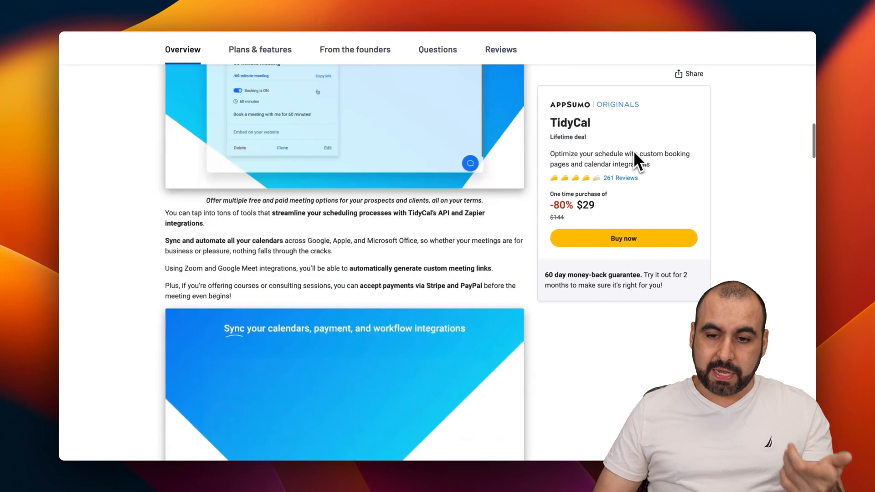
scroll(down, 3)
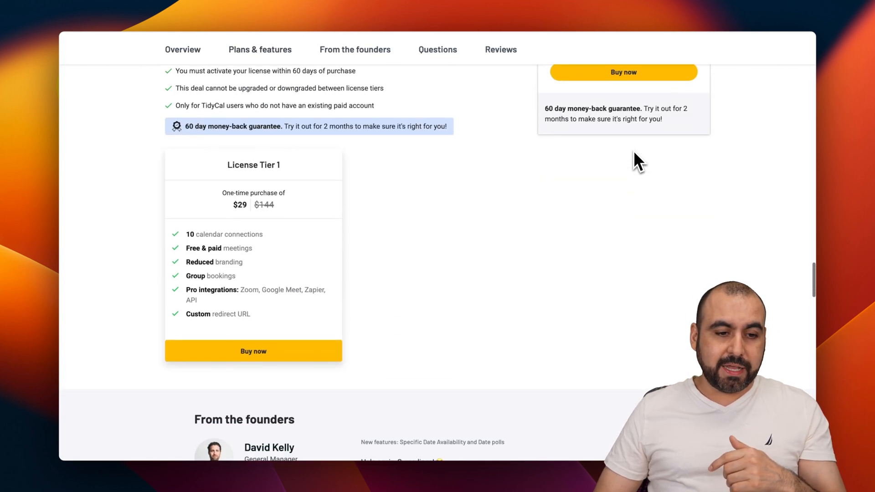
mouse_move(296, 225)
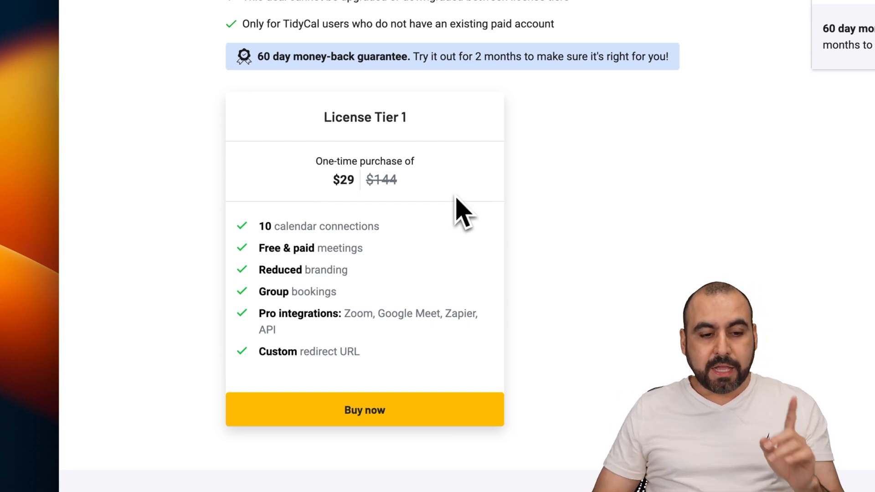
mouse_move(404, 243)
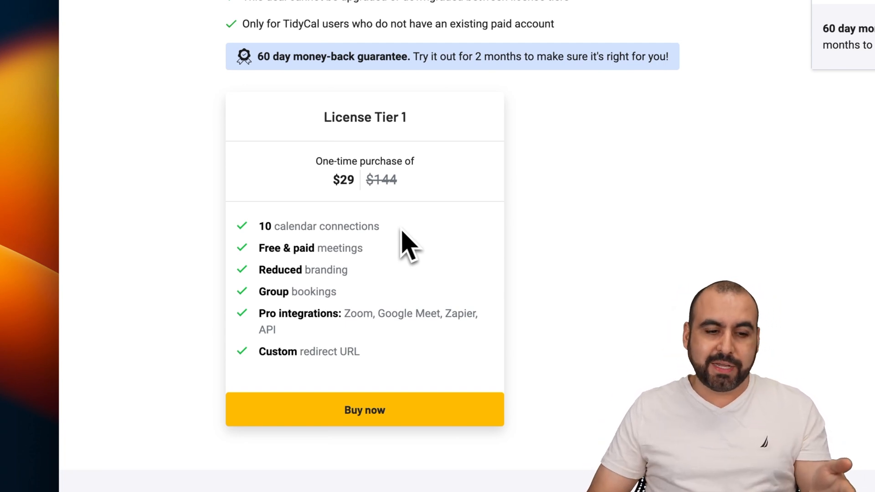
mouse_move(307, 276)
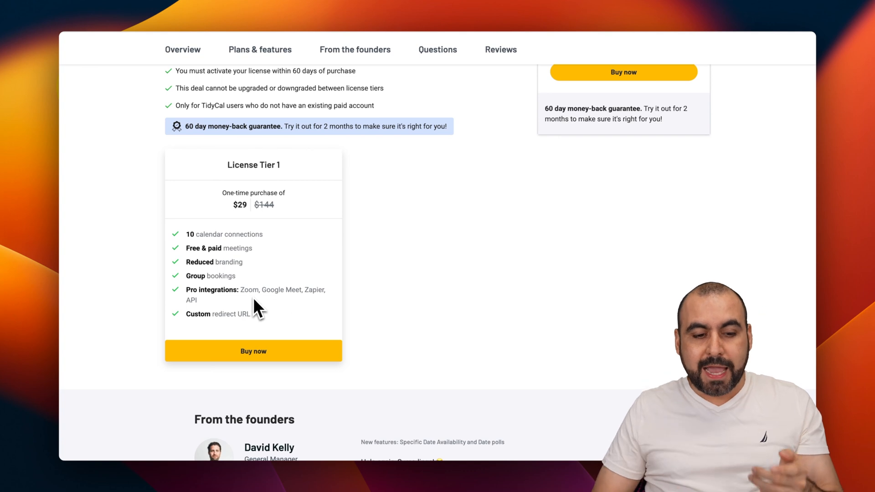
mouse_move(205, 322)
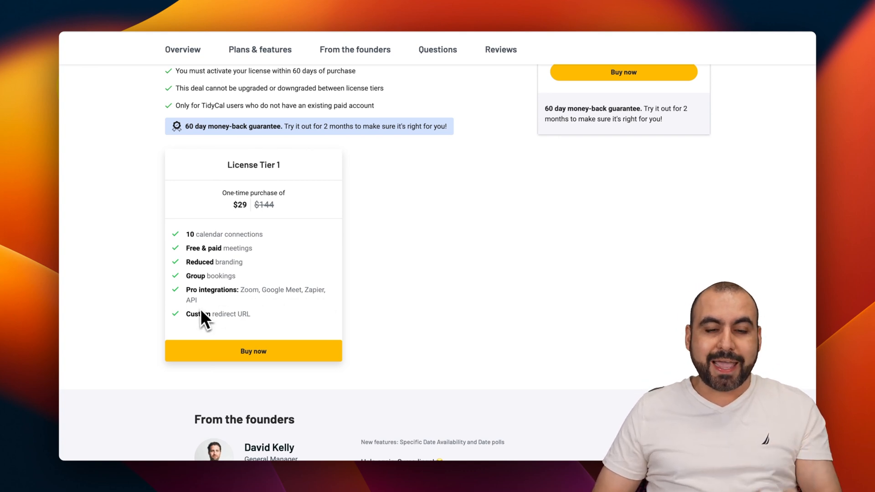
mouse_move(229, 311)
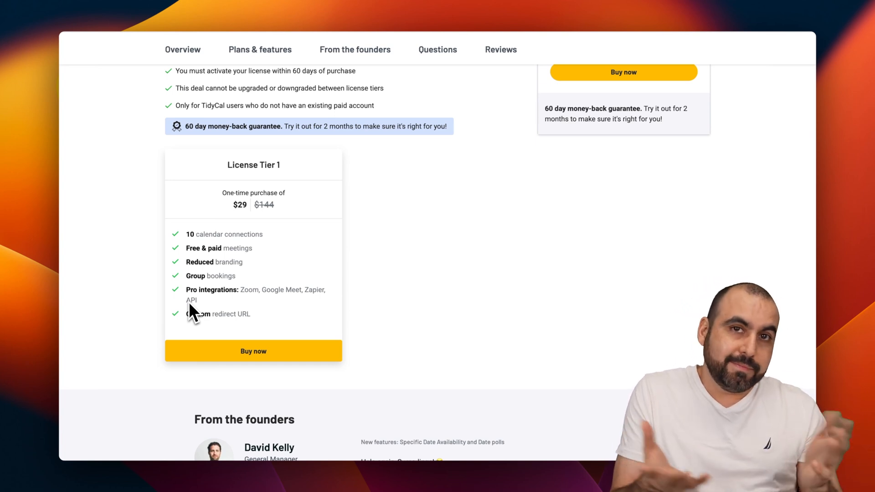
mouse_move(198, 336)
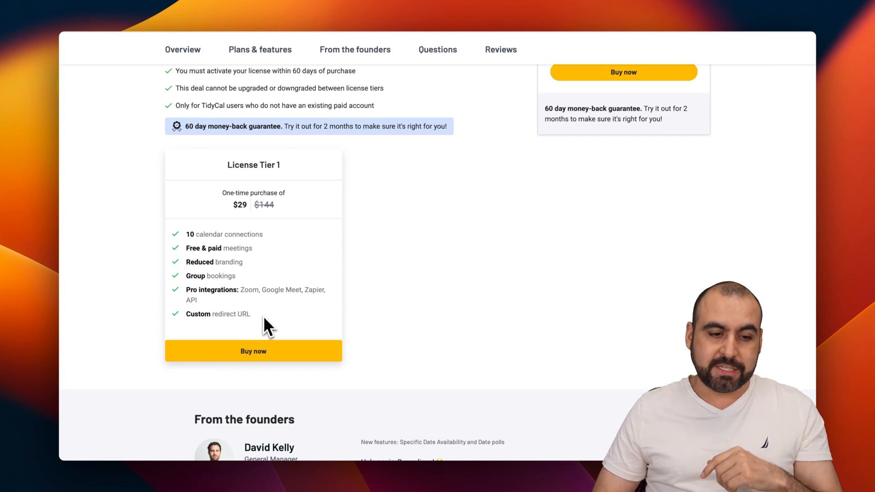
mouse_move(240, 212)
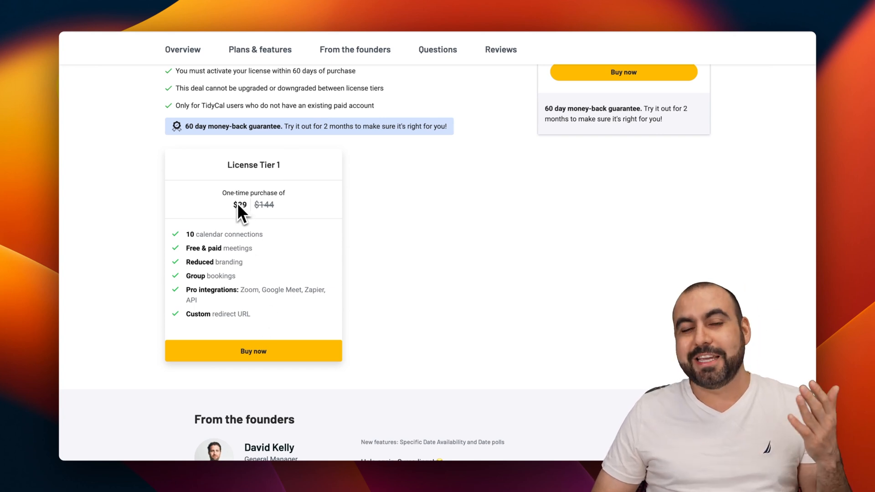
mouse_move(274, 229)
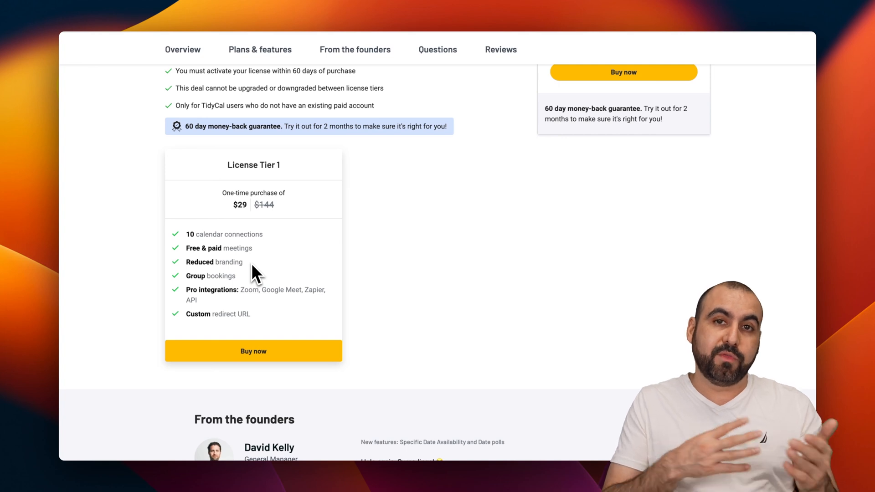
mouse_move(246, 274)
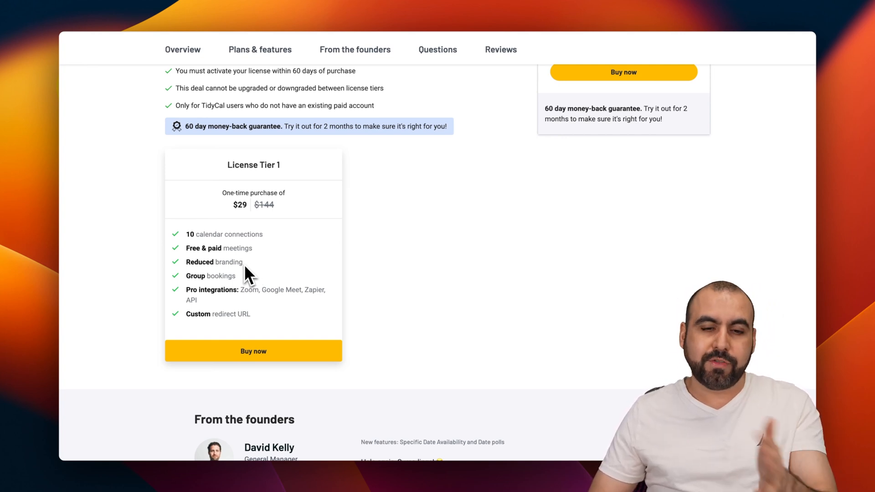
mouse_move(208, 277)
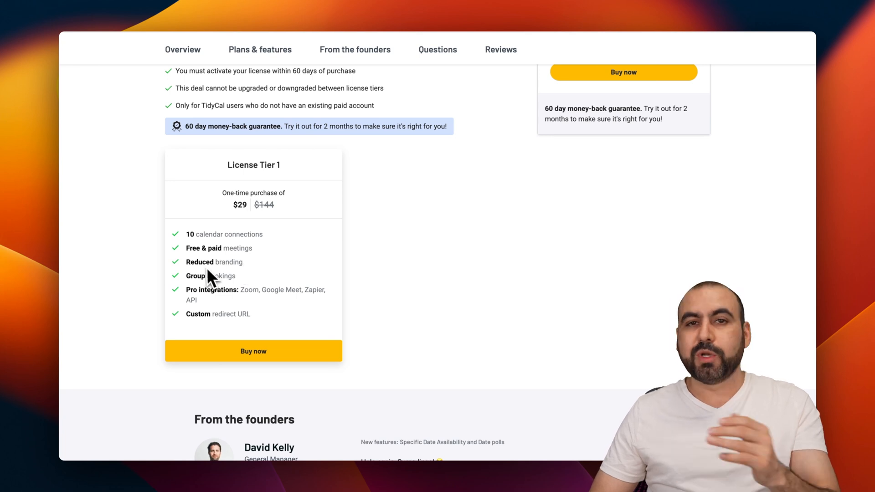
mouse_move(312, 266)
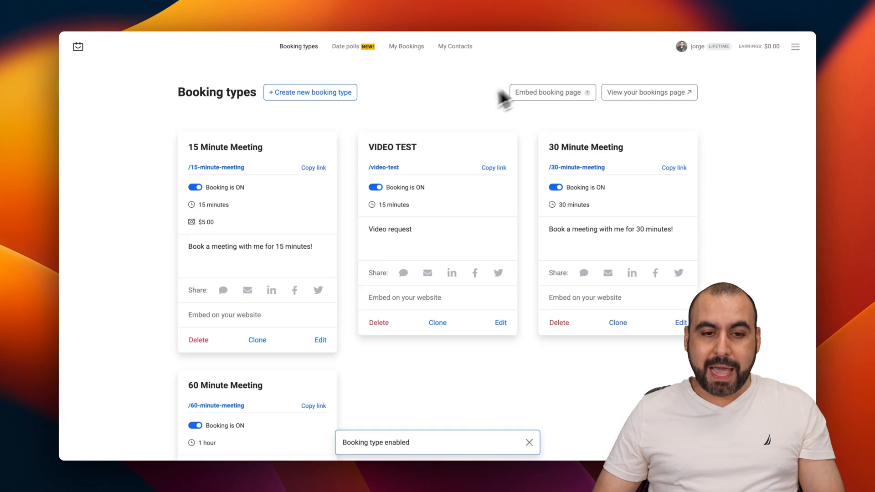
mouse_move(459, 108)
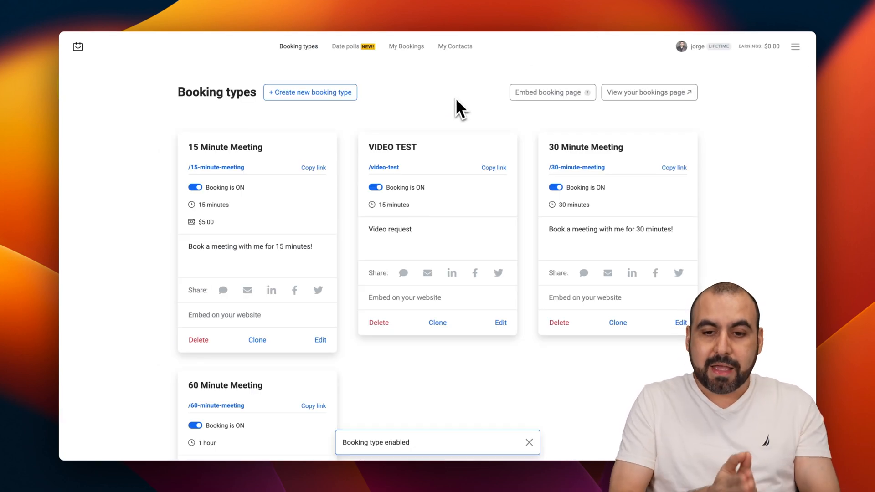
click(552, 92)
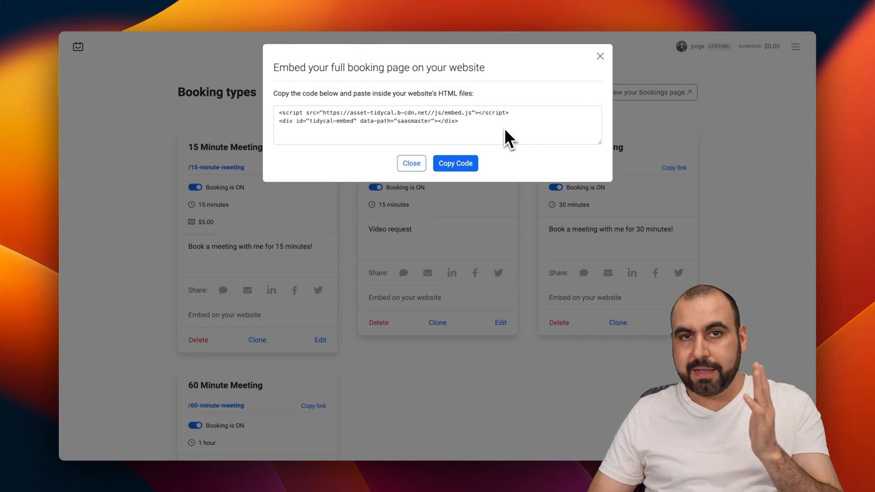
click(411, 163)
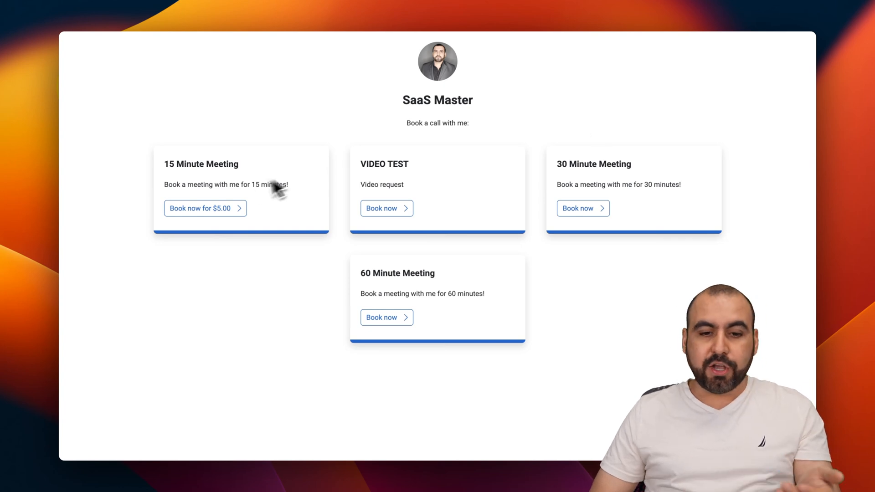
mouse_move(595, 200)
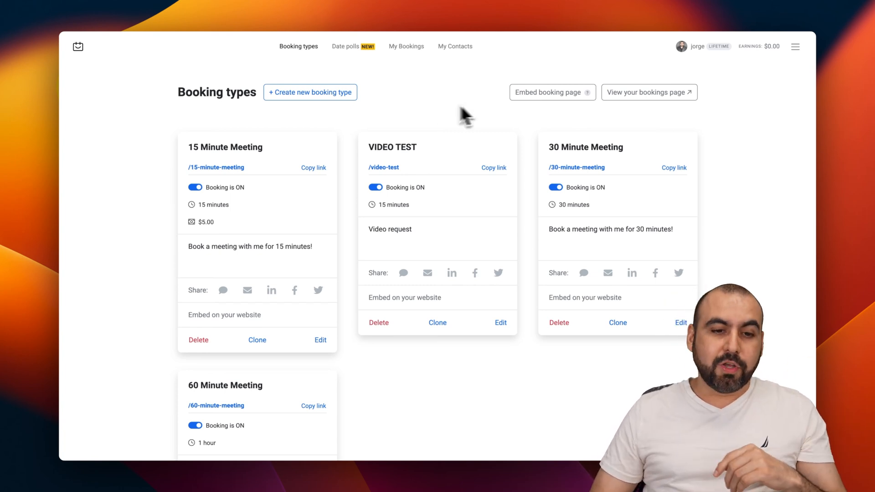
- Start a new booking type titled test
click(310, 92)
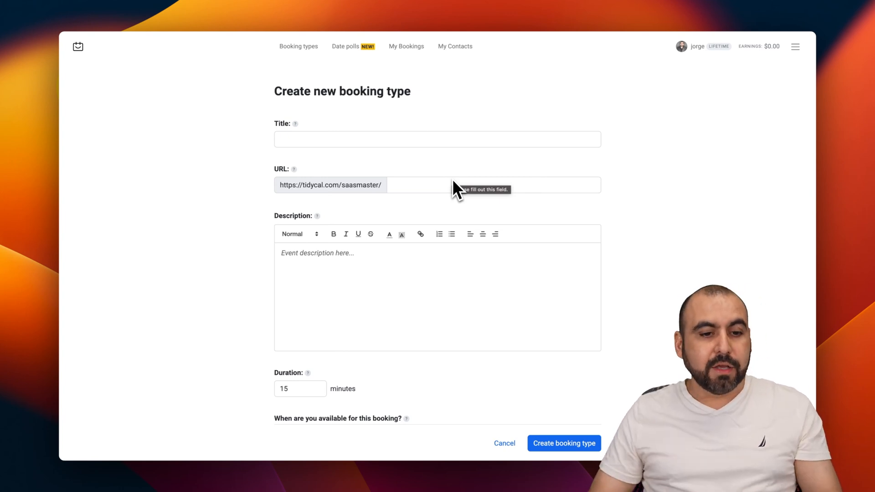
text(test)
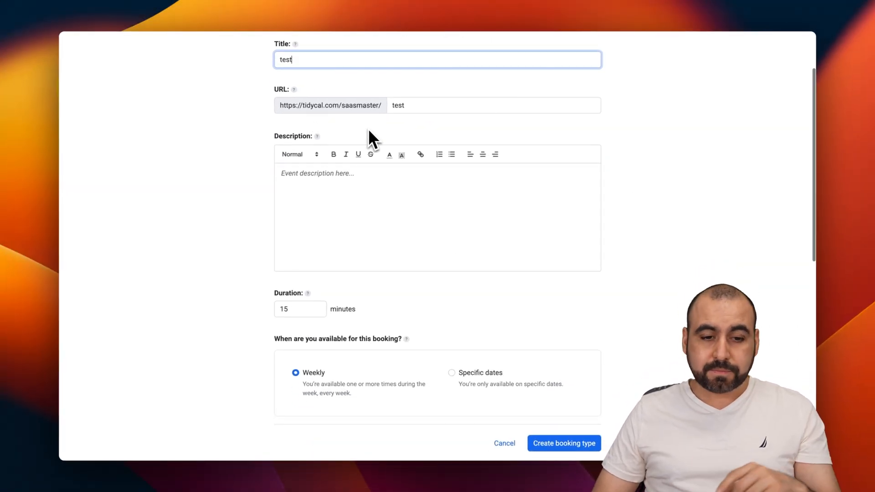
text(testy)
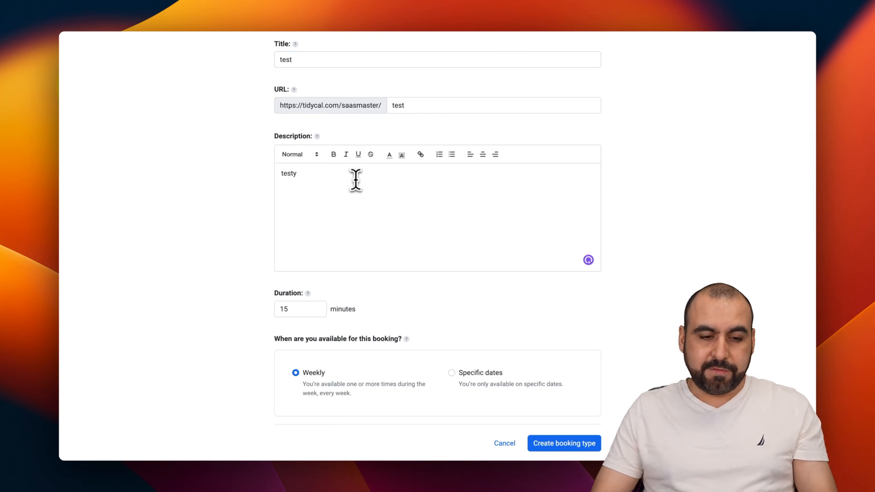
- Remove Wednesday's extra time window from the weekly availability
scroll(down, 3)
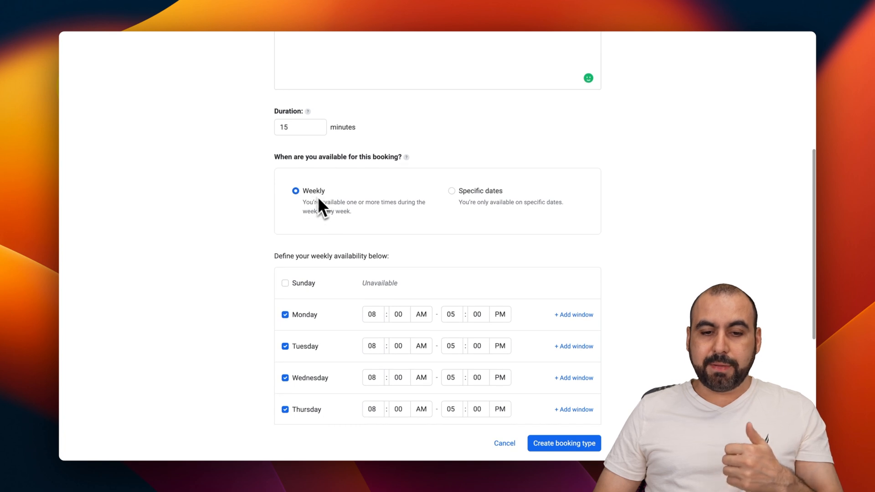
scroll(down, 3)
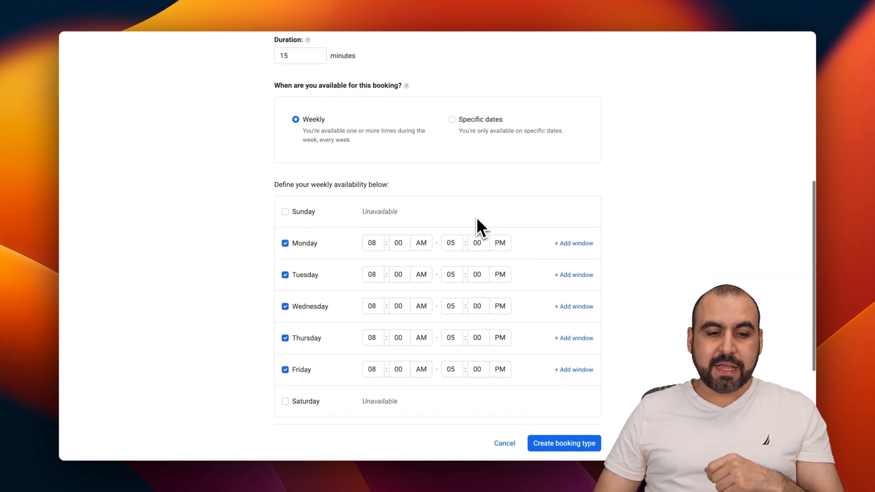
scroll(down, 3)
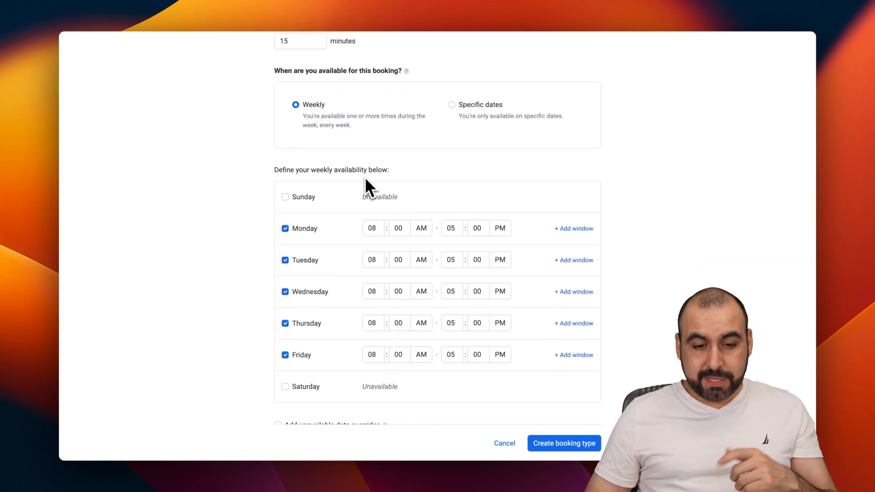
scroll(down, 3)
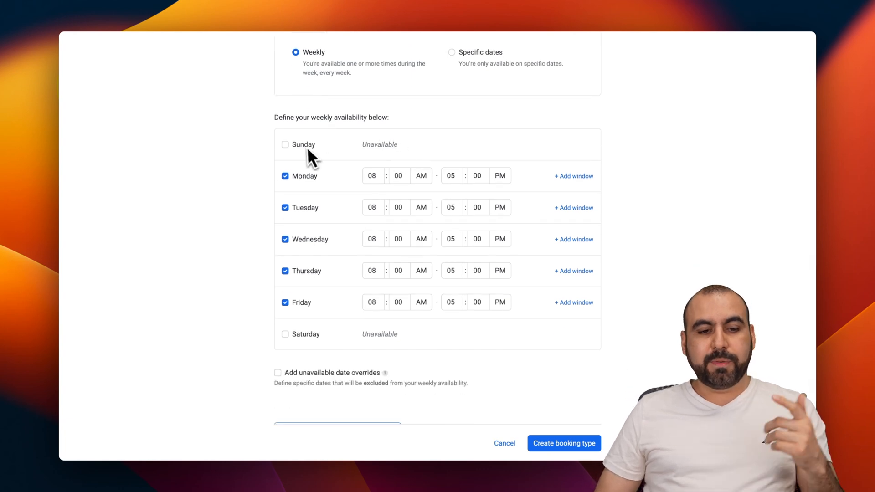
mouse_move(334, 339)
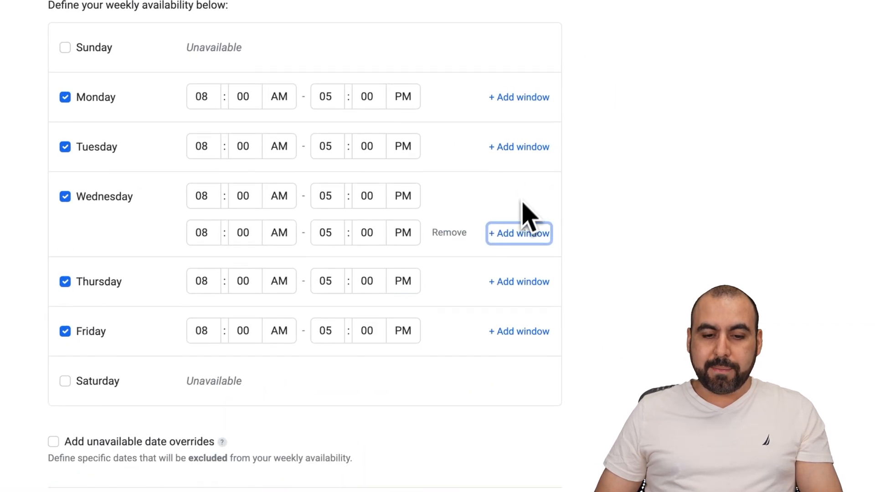
click(449, 233)
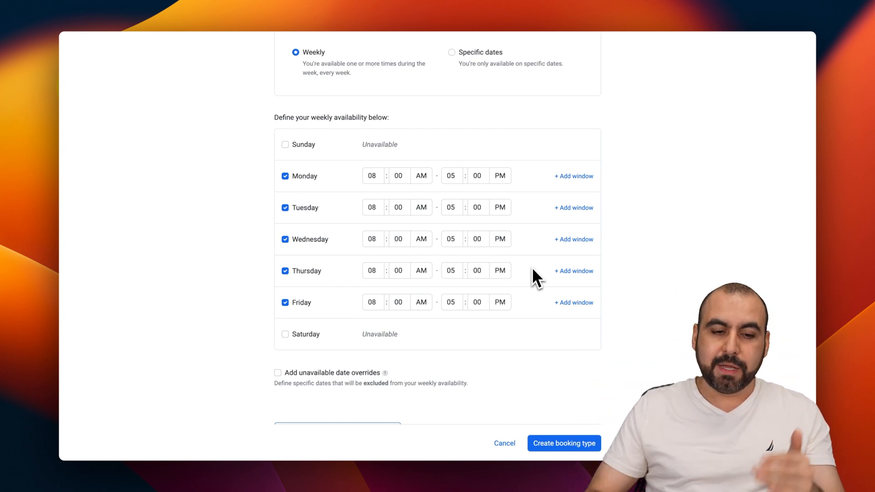
mouse_move(287, 259)
text(01)
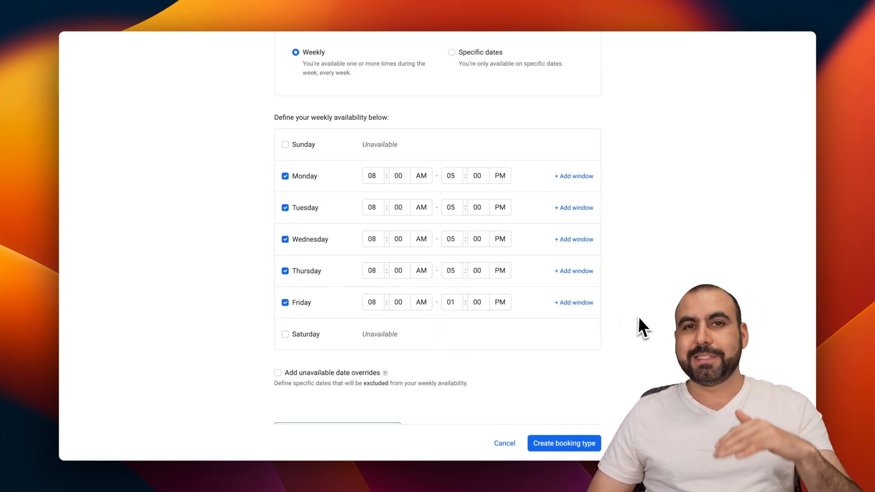
- Try the unavailable date overrides option and leave it switched off
scroll(down, 3)
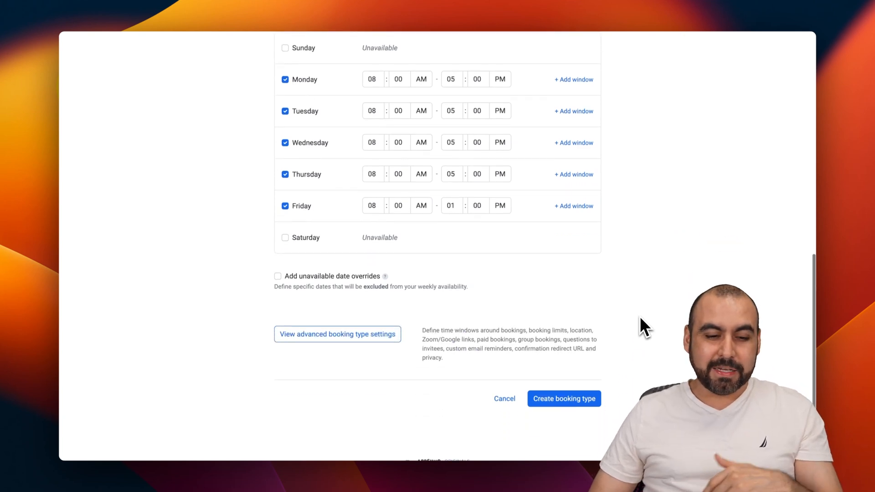
scroll(down, 3)
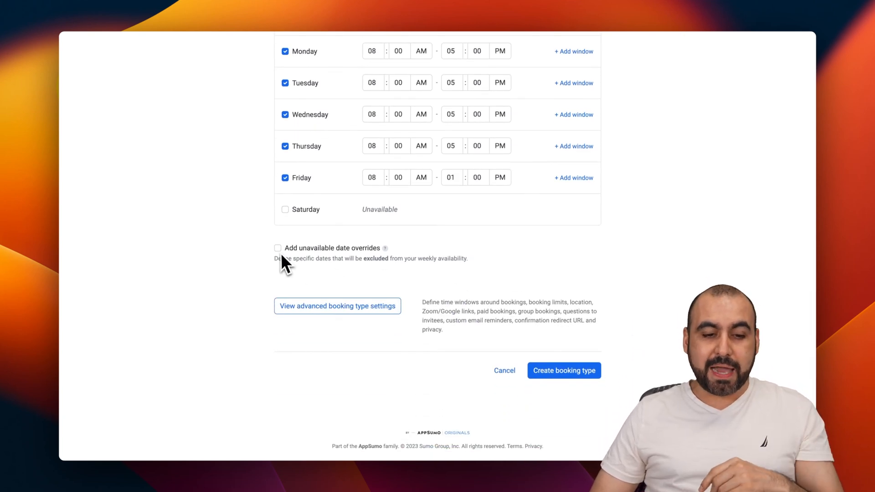
click(278, 248)
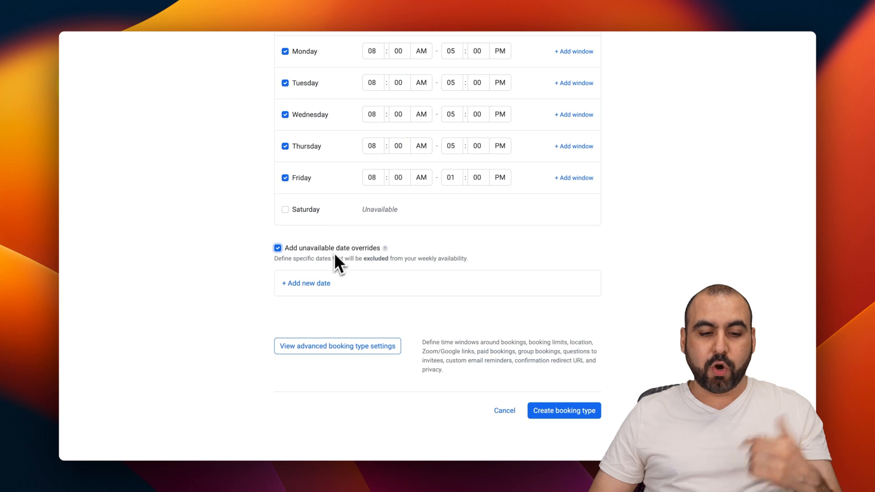
click(277, 248)
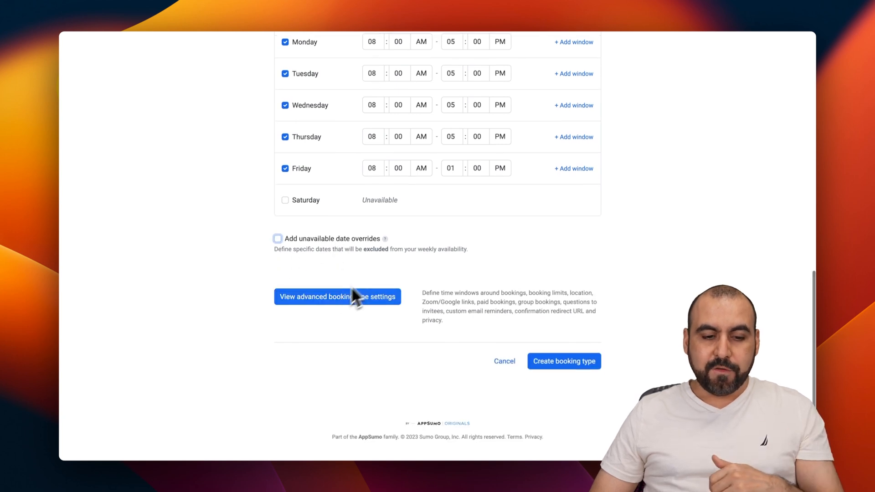
- Reveal the advanced settings and enter 30 in the first advanced field
click(337, 297)
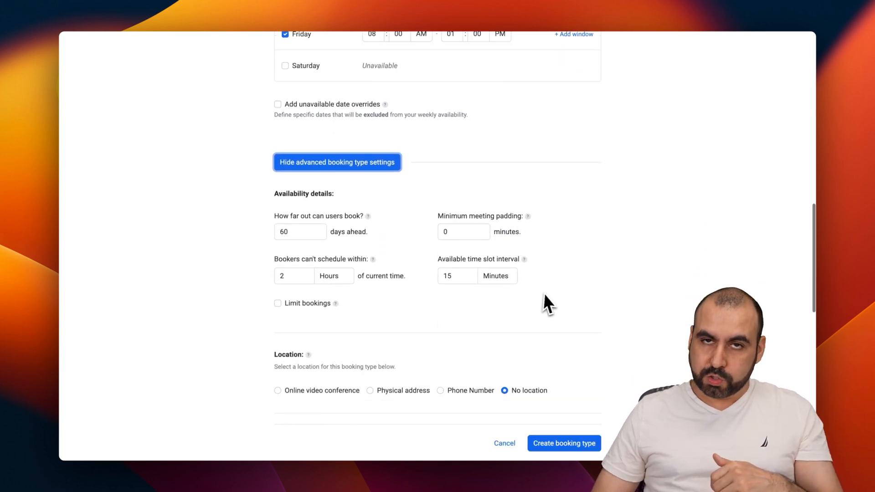
scroll(down, 3)
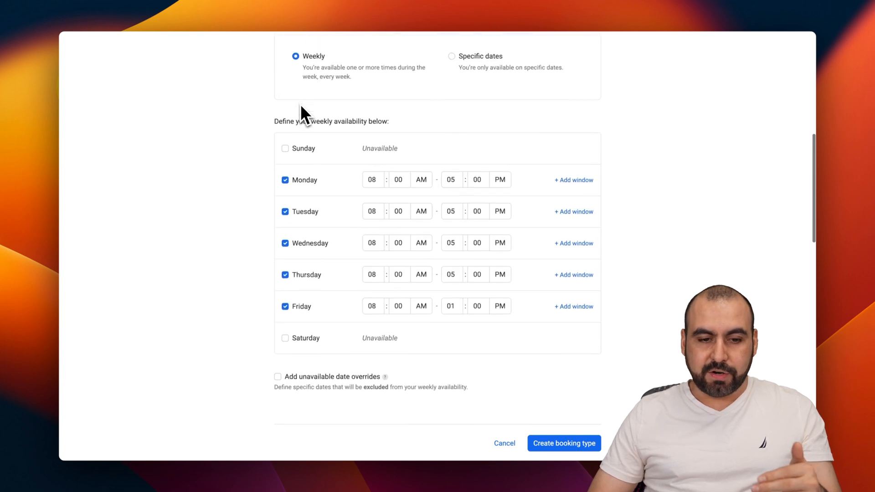
mouse_move(326, 320)
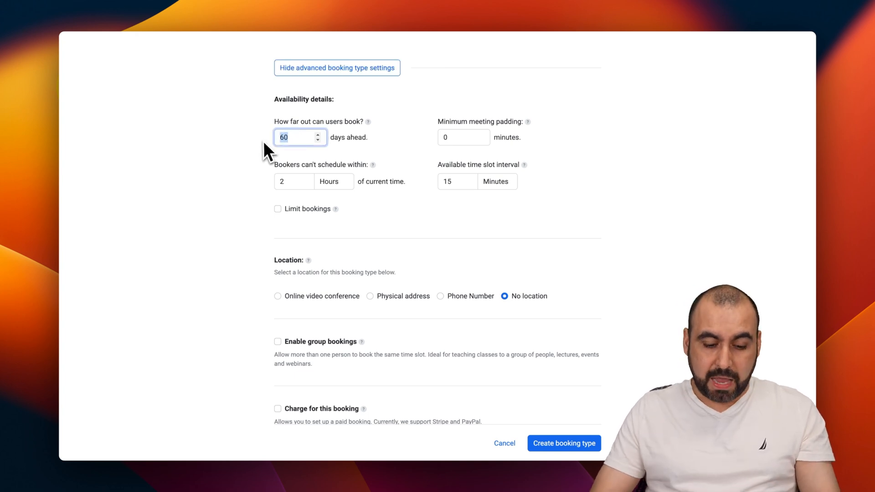
text(30)
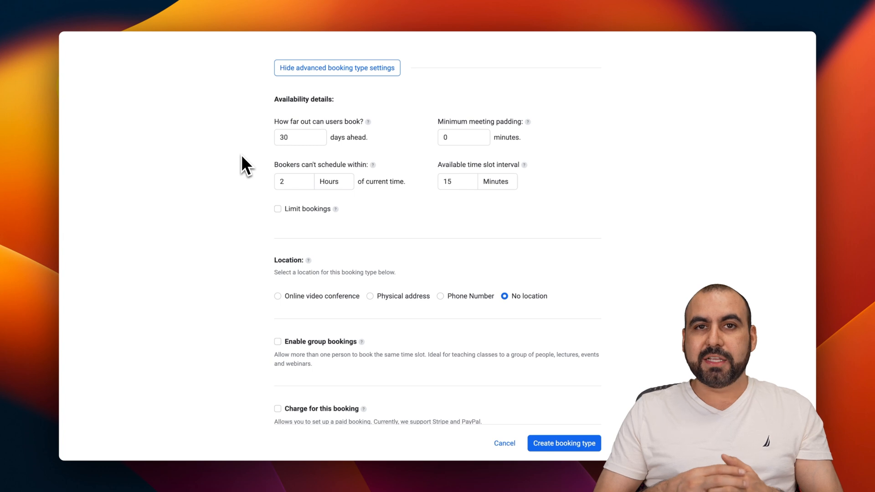
mouse_move(269, 177)
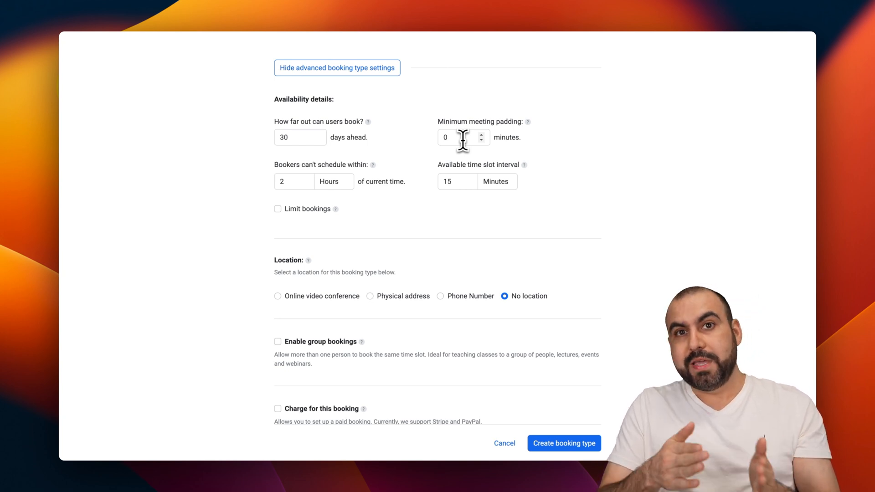
click(461, 138)
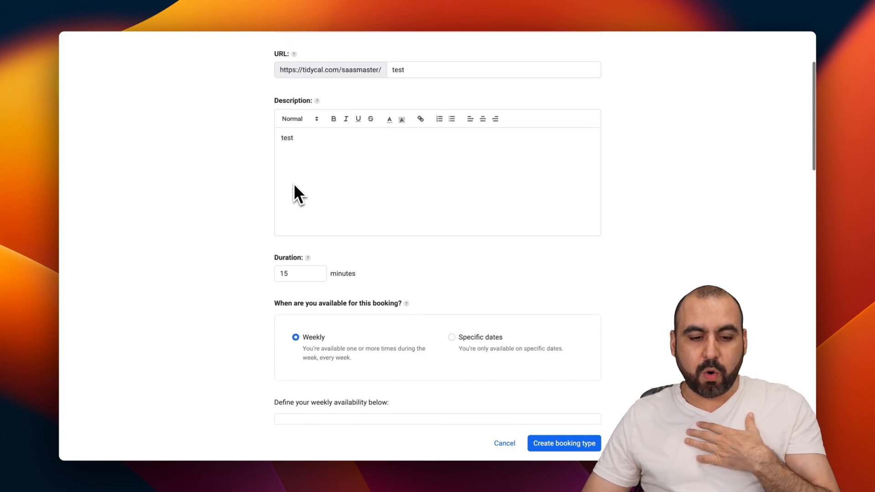
scroll(down, 3)
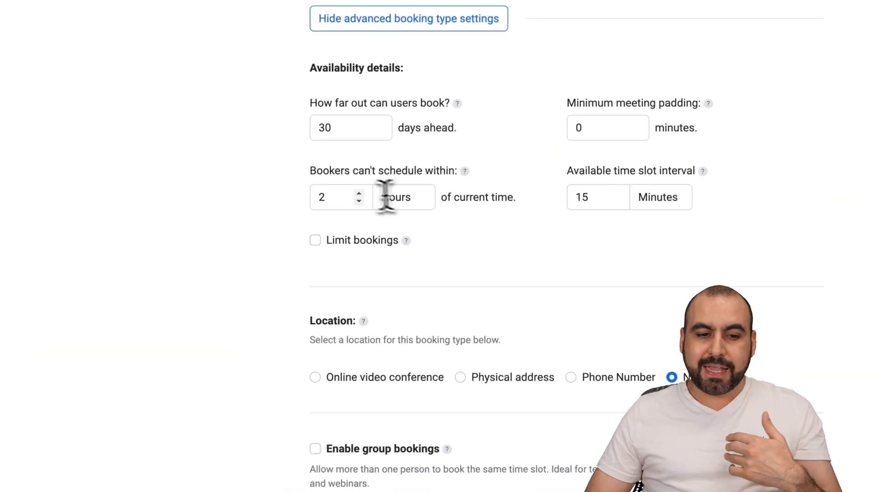
- Set minimum notice to 6 hours and limit bookings to 3 per day
click(330, 197)
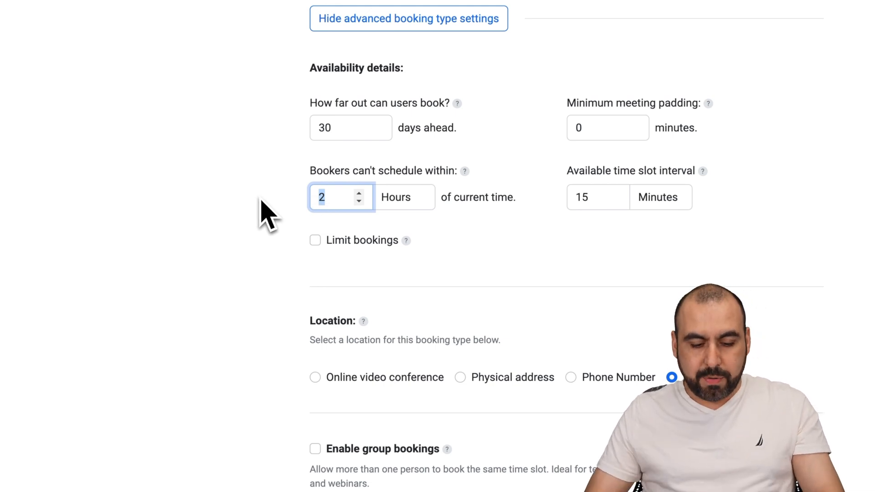
text(6)
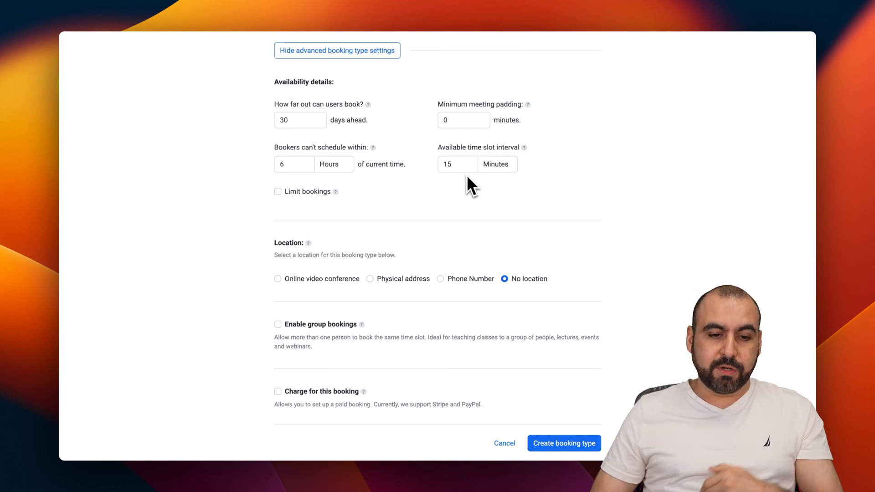
click(278, 192)
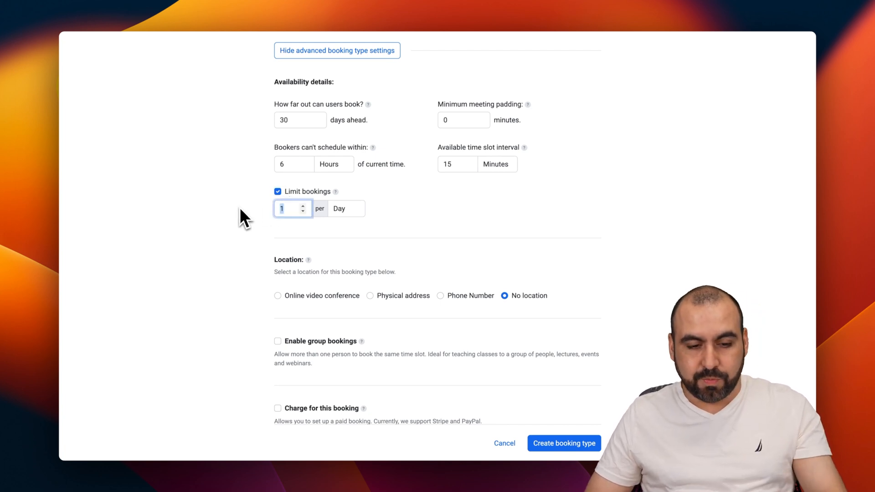
text(3)
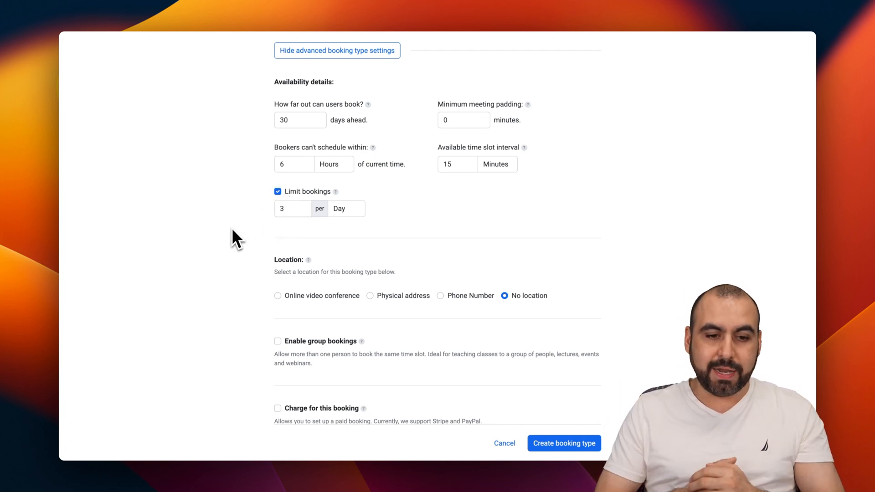
- Keep no meeting location and try paid booking, leaving it off
scroll(down, 3)
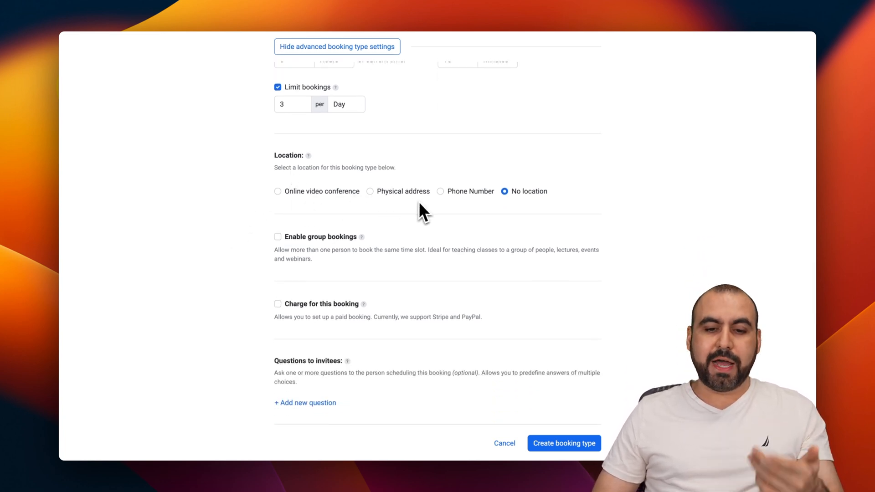
scroll(down, 3)
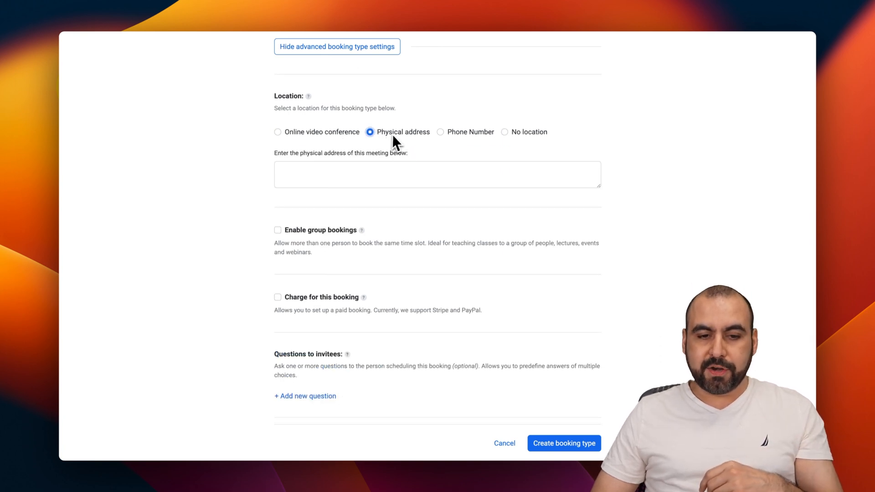
click(504, 131)
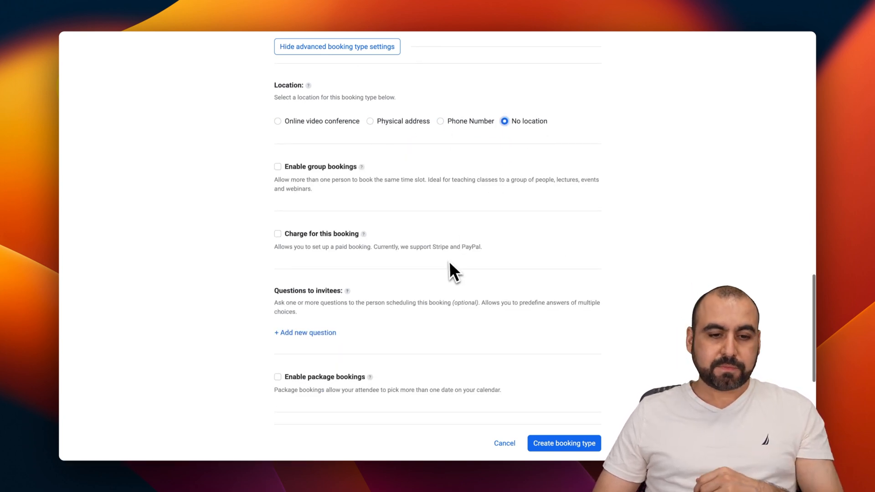
mouse_move(340, 186)
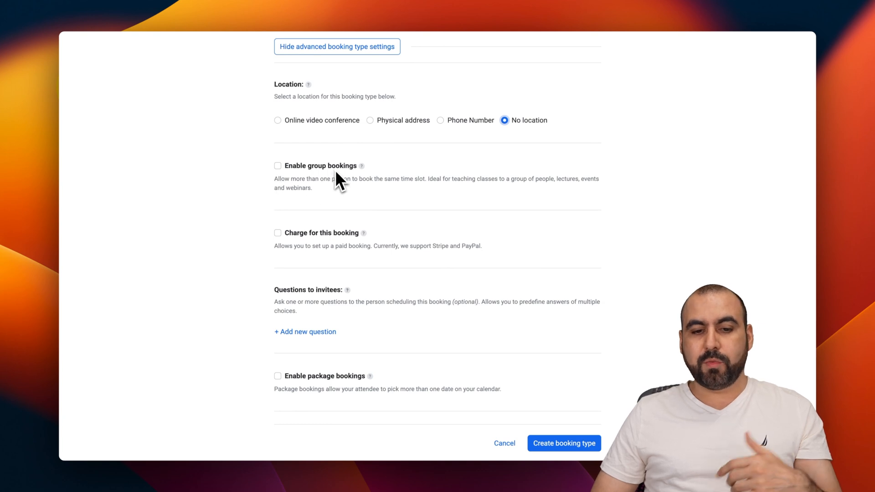
click(278, 166)
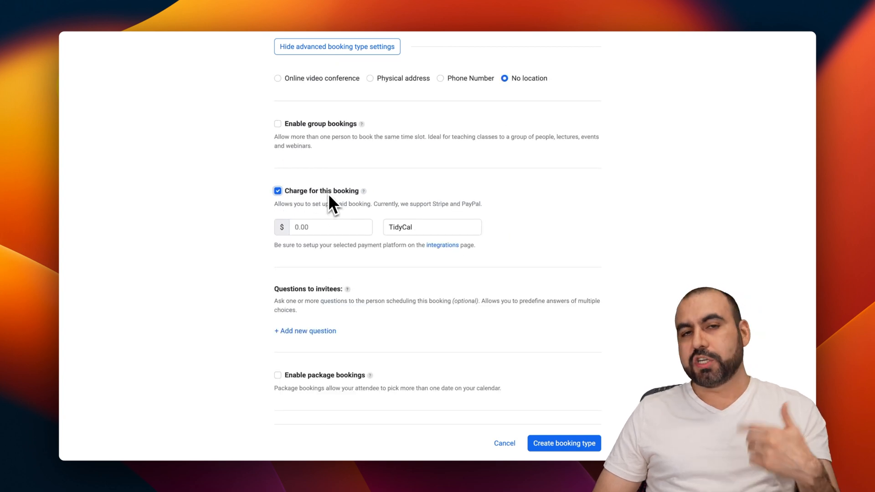
mouse_move(334, 241)
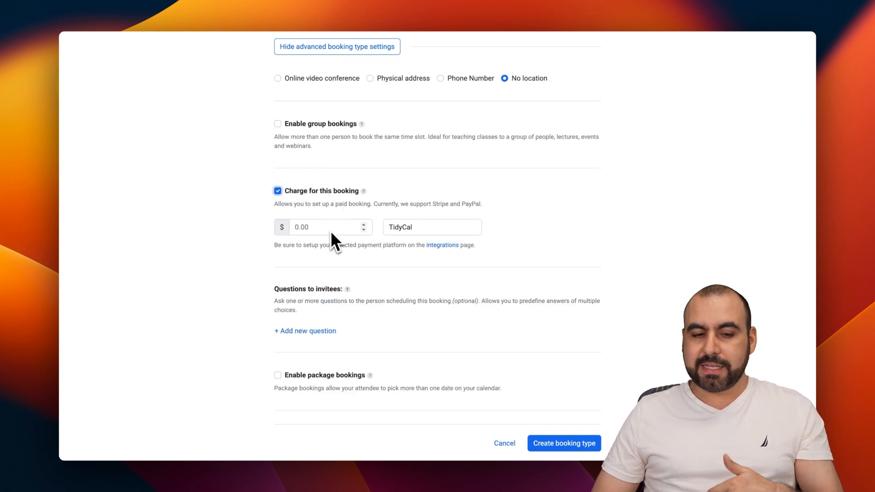
click(277, 191)
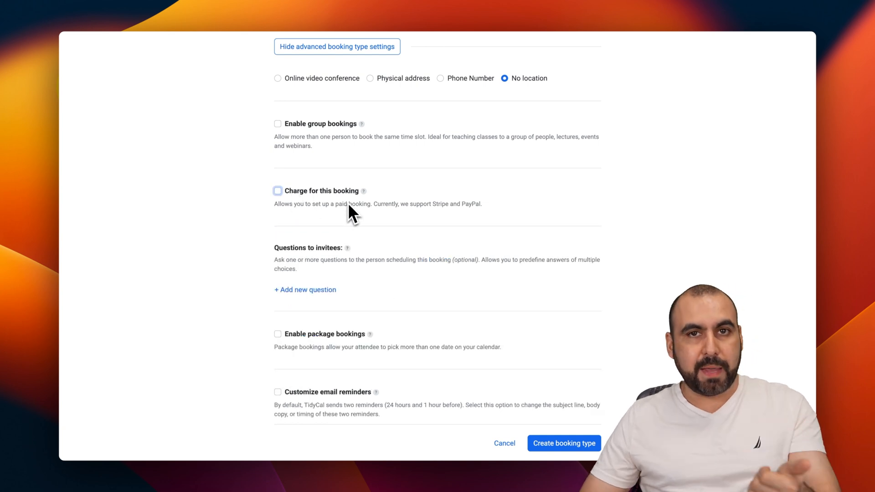
- Add then delete an invitee question, and toggle package bookings off again
scroll(down, 3)
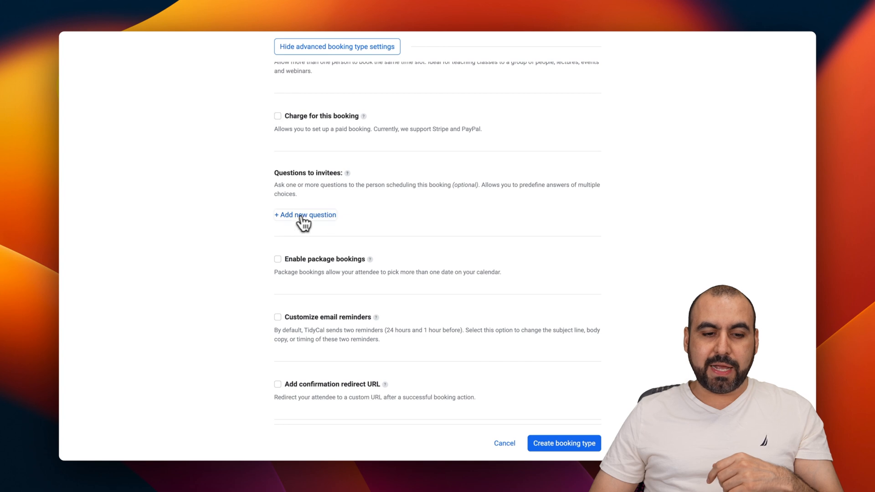
click(304, 215)
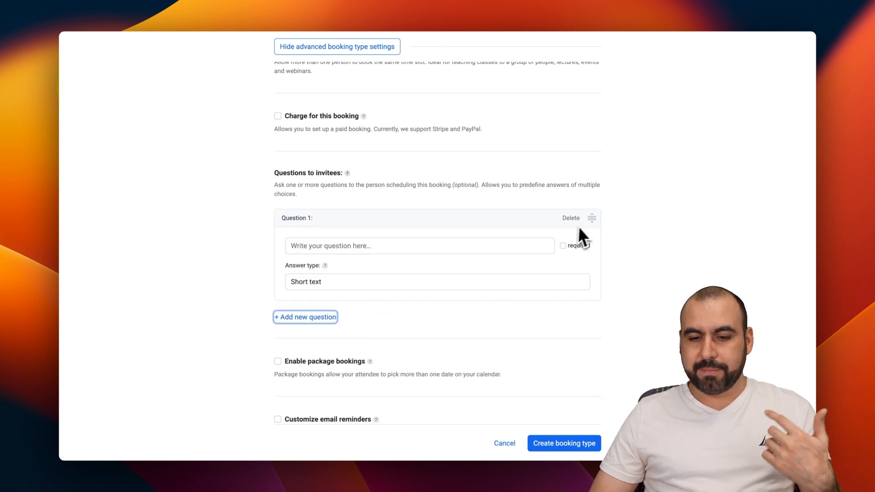
click(571, 217)
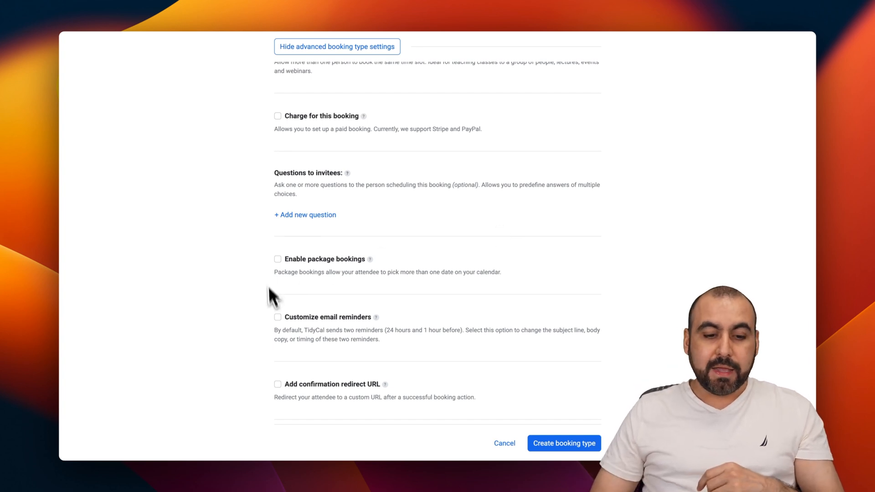
click(278, 259)
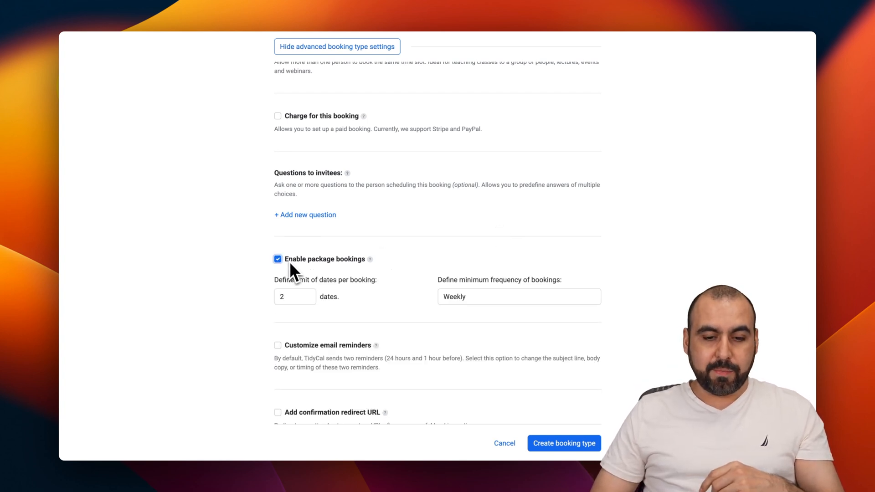
mouse_move(311, 304)
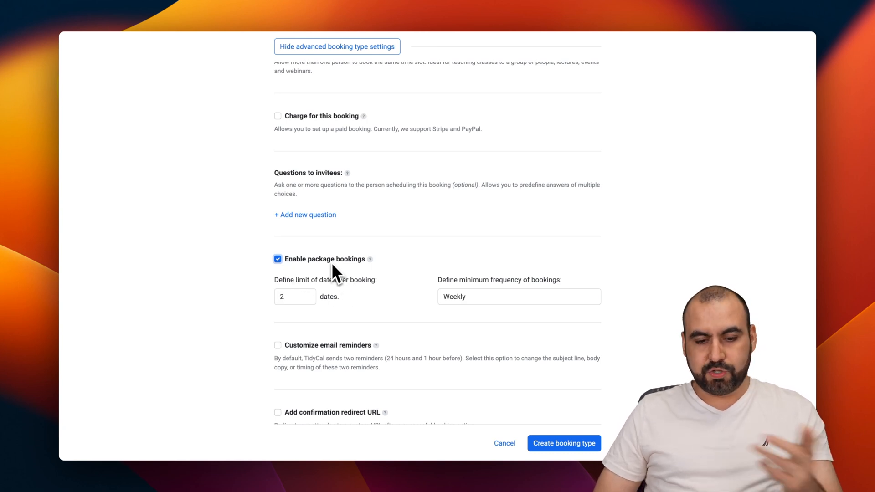
click(278, 259)
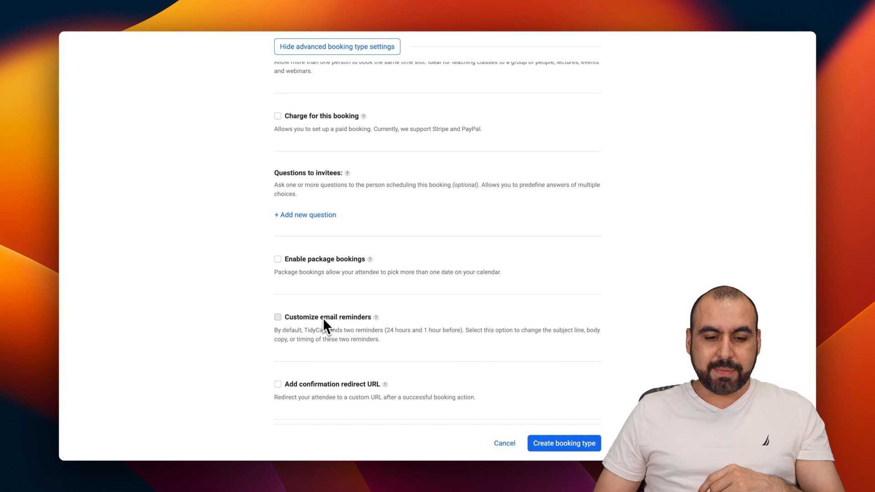
- Try customized email reminders, enable the confirmation redirect URL and create the booking type
click(277, 317)
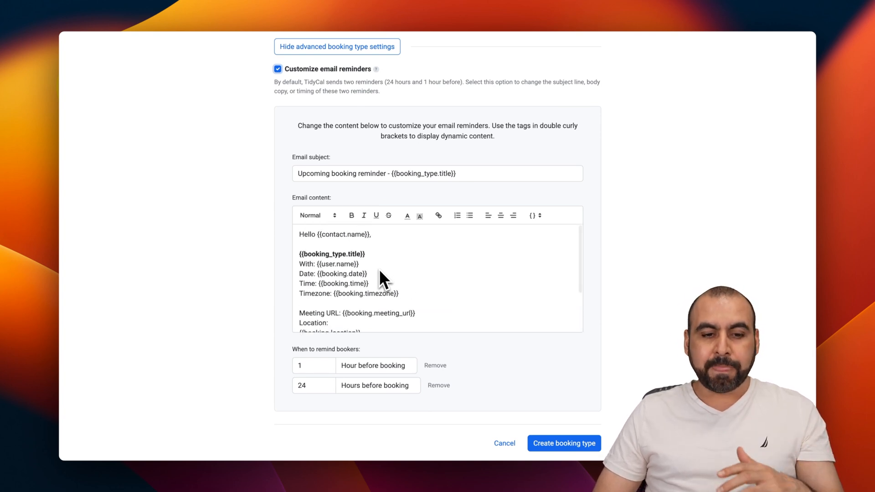
mouse_move(280, 176)
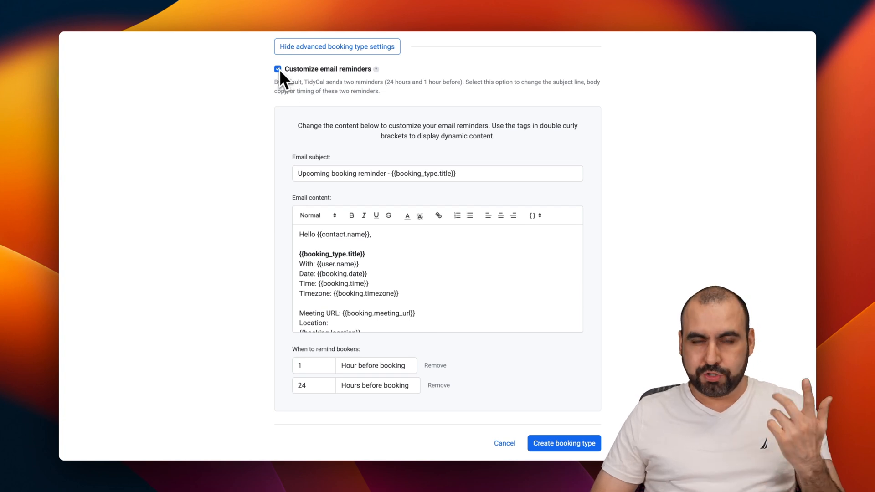
click(277, 69)
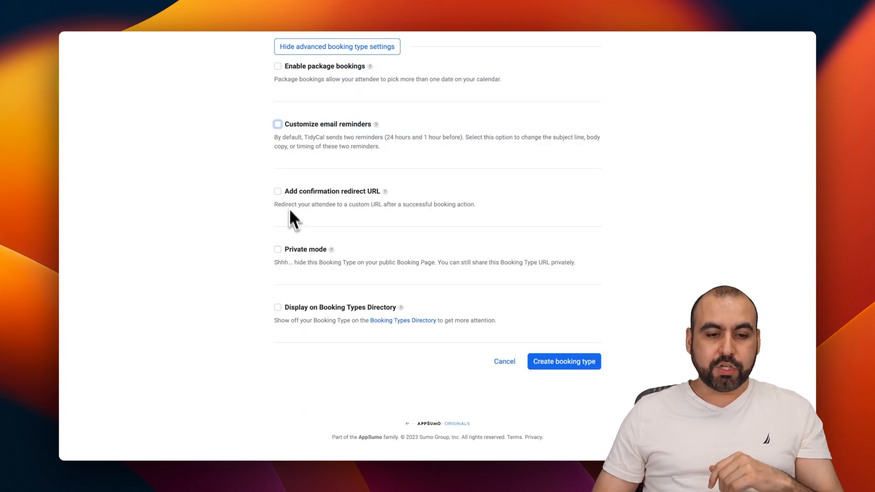
click(277, 191)
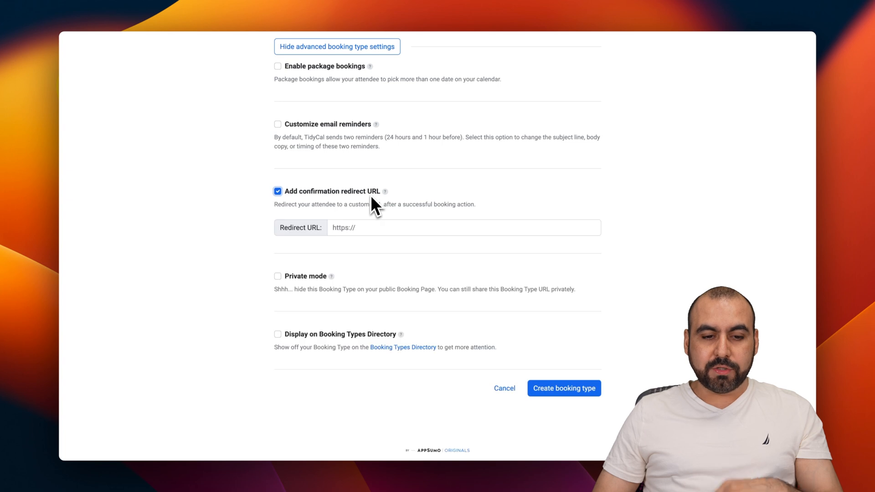
click(277, 191)
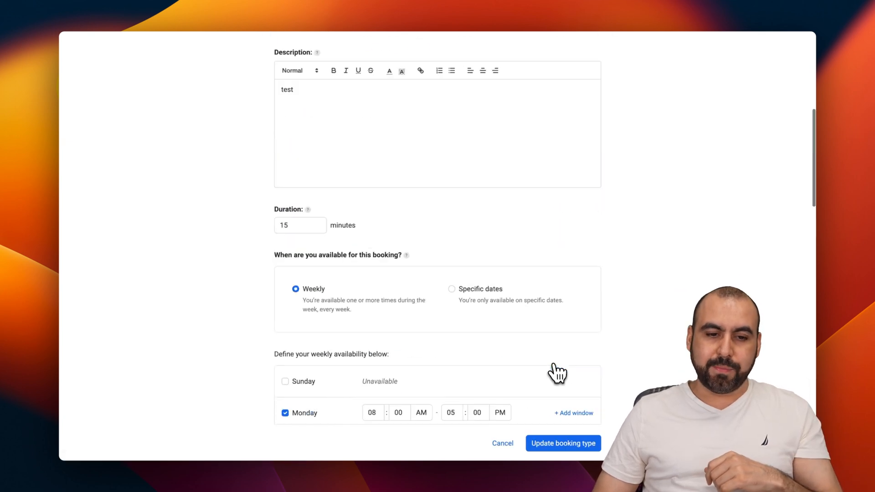
- Save test and view August 15 time slots on its public /test page
click(563, 443)
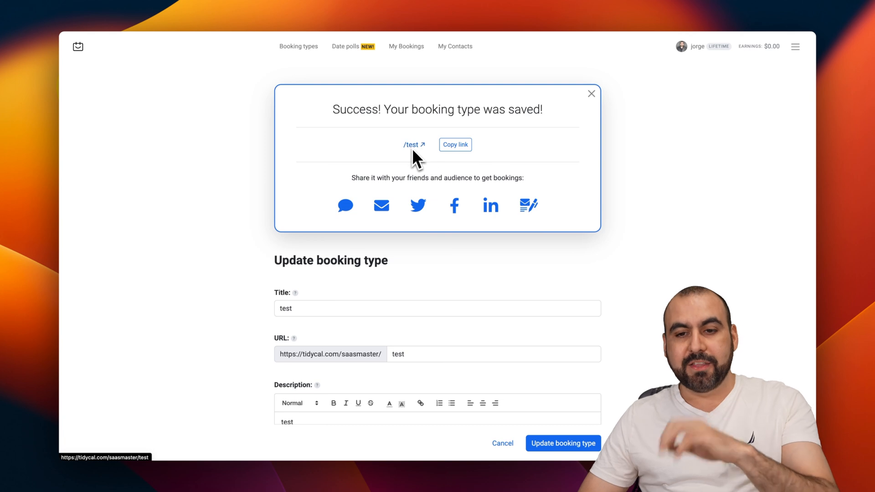
click(413, 144)
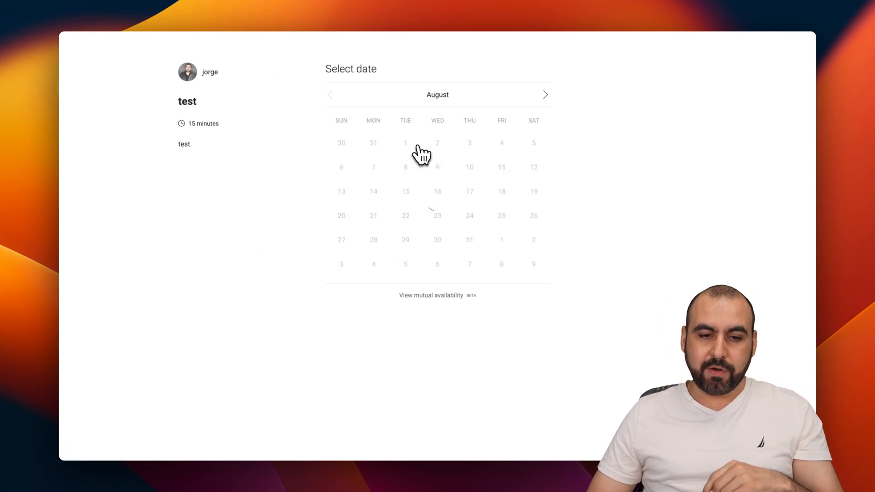
click(373, 191)
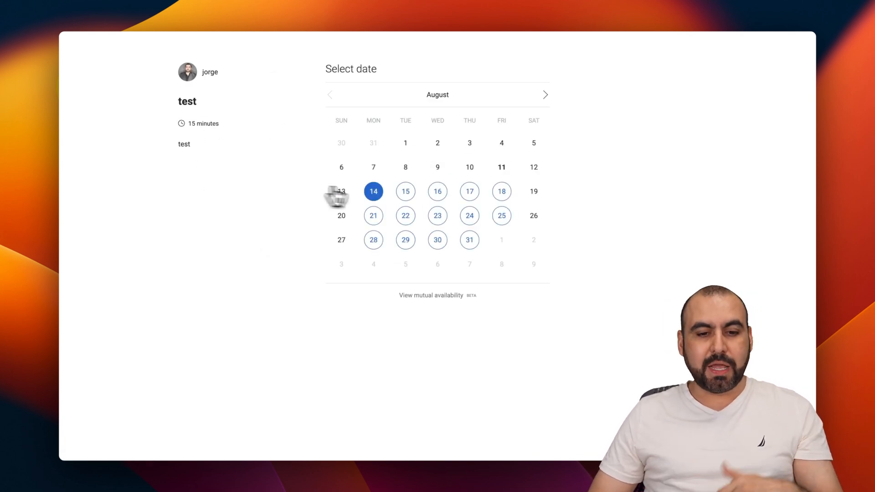
click(406, 191)
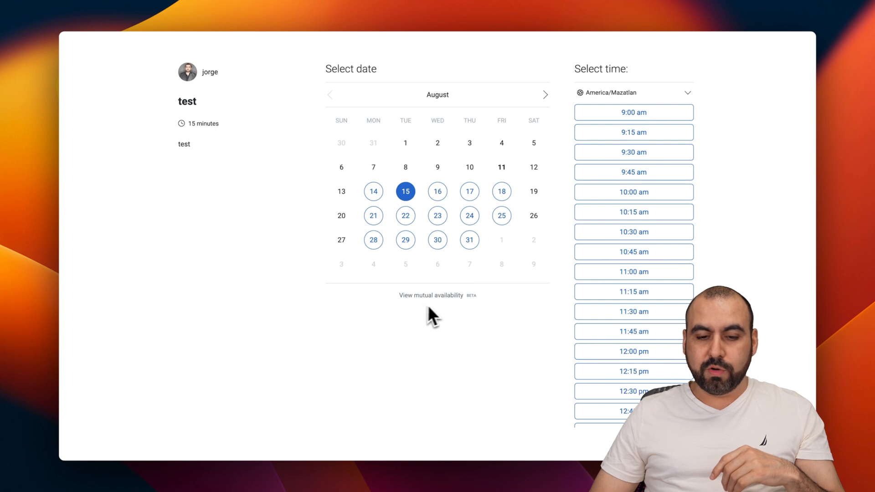
- Show mutual availability, choose a time and cancel the confirm booking dialog
click(433, 296)
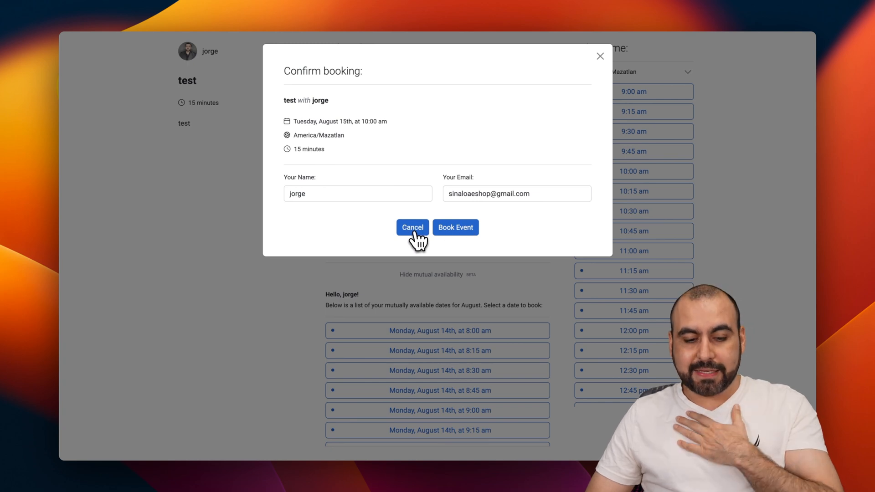
click(412, 227)
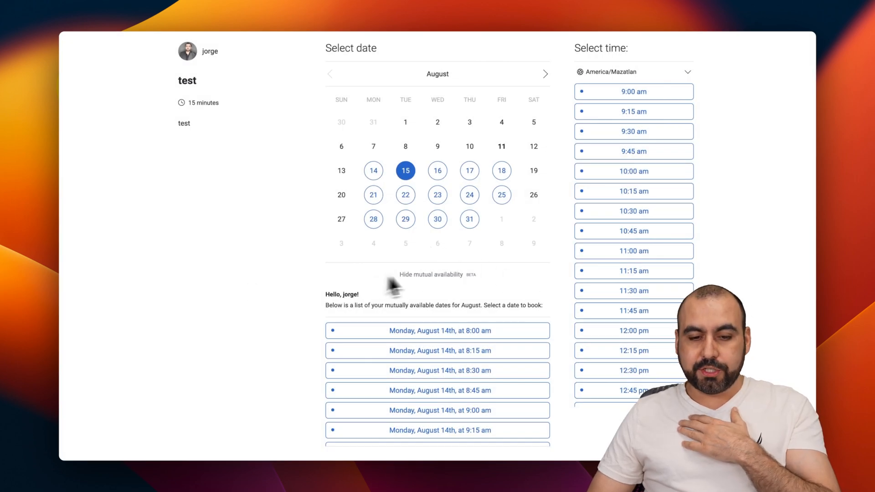
click(430, 275)
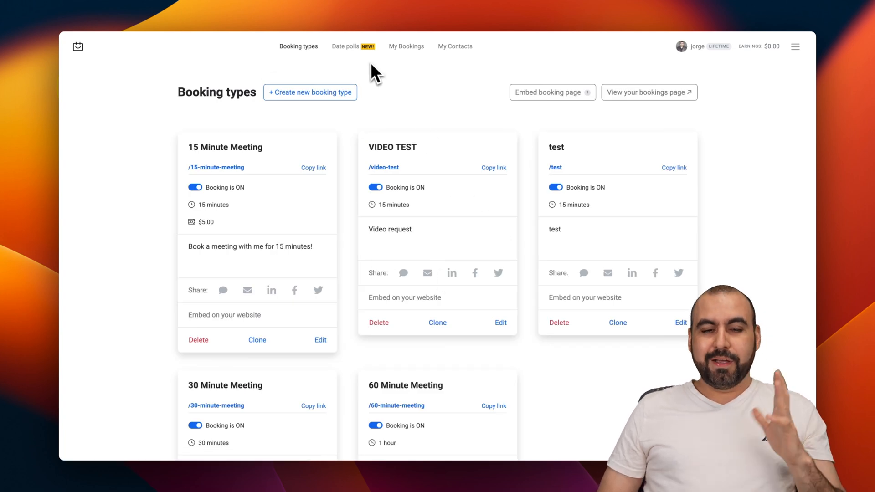
mouse_move(358, 59)
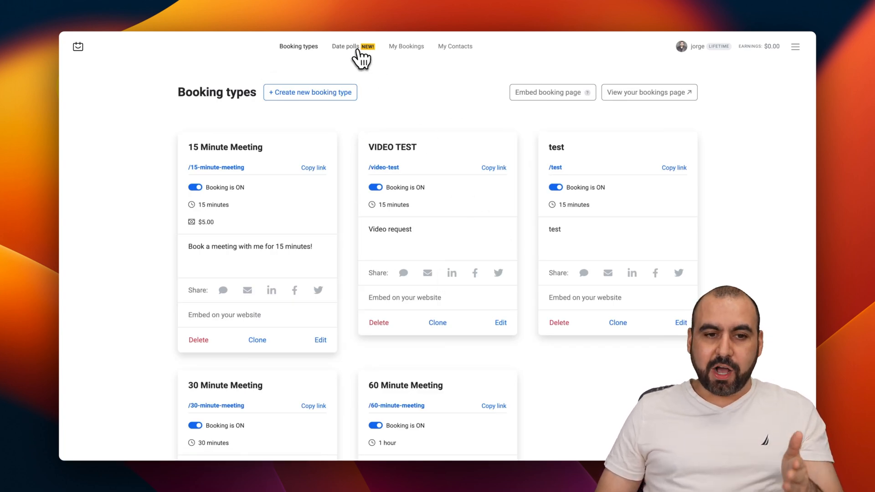
- Open the Date polls page listing the open poll mypoll
click(344, 46)
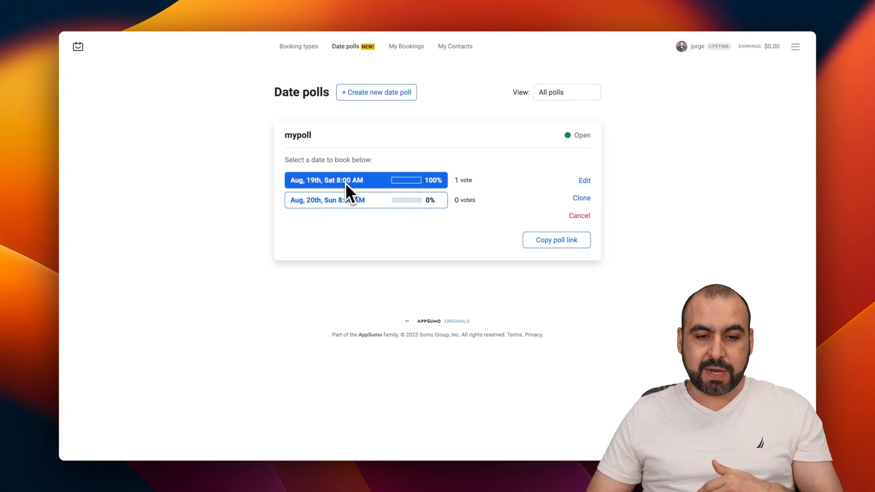
mouse_move(421, 199)
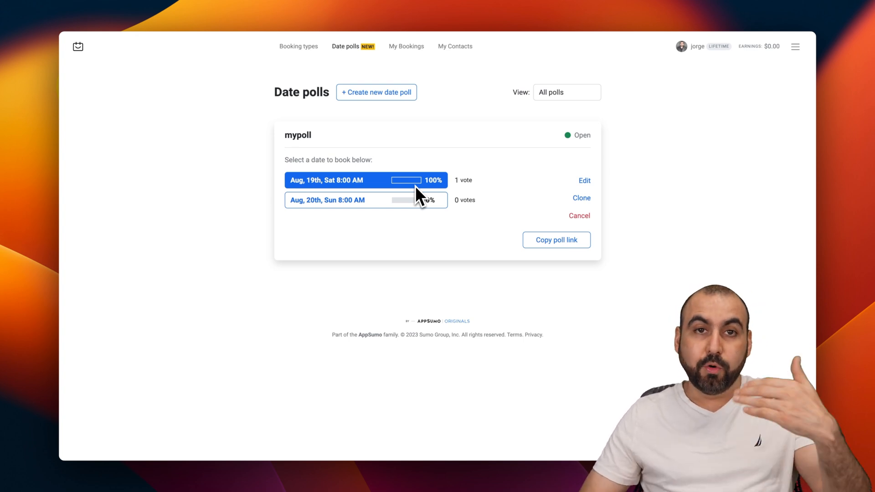
mouse_move(425, 191)
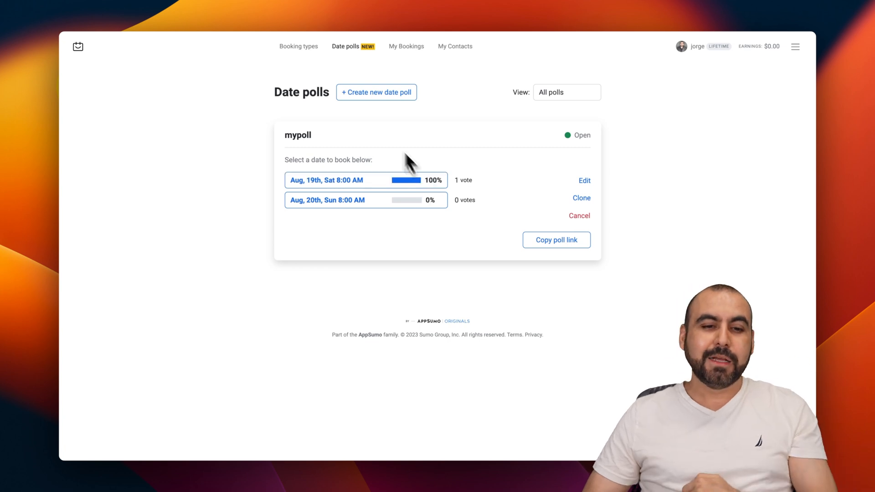
- Start a new date poll titled test2 offering August 19 and 20 at 8:00 AM
click(376, 92)
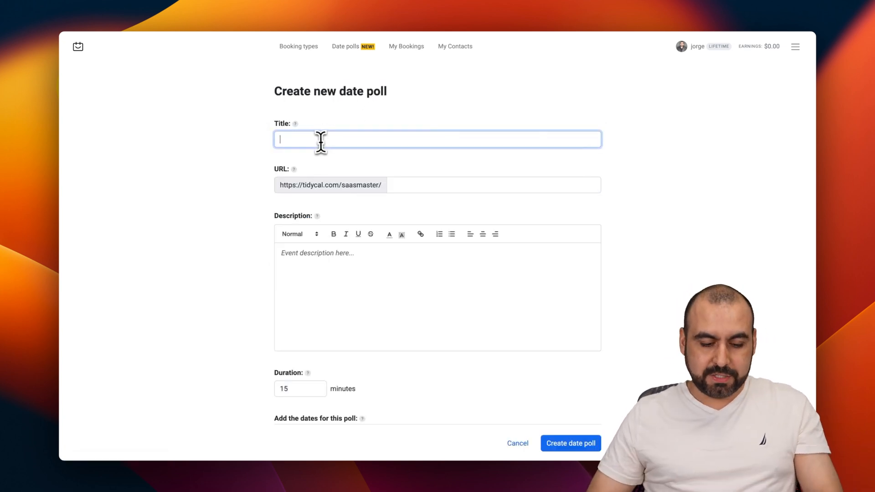
text(test2)
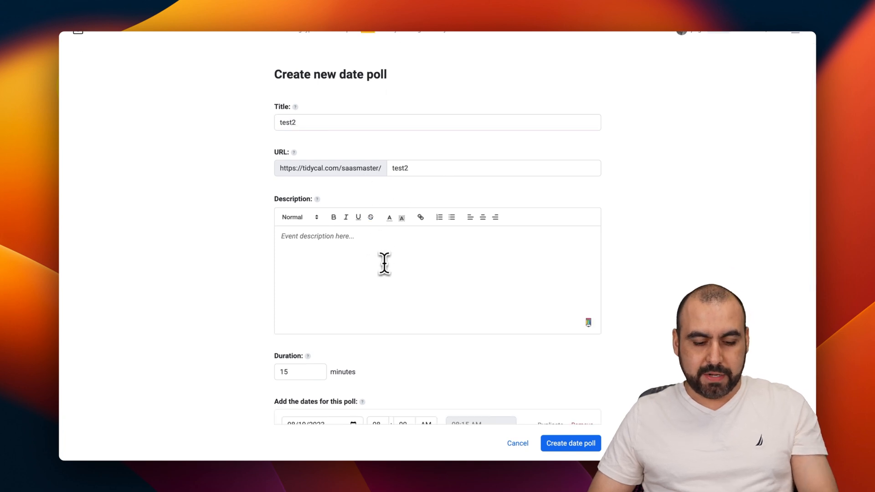
scroll(down, 3)
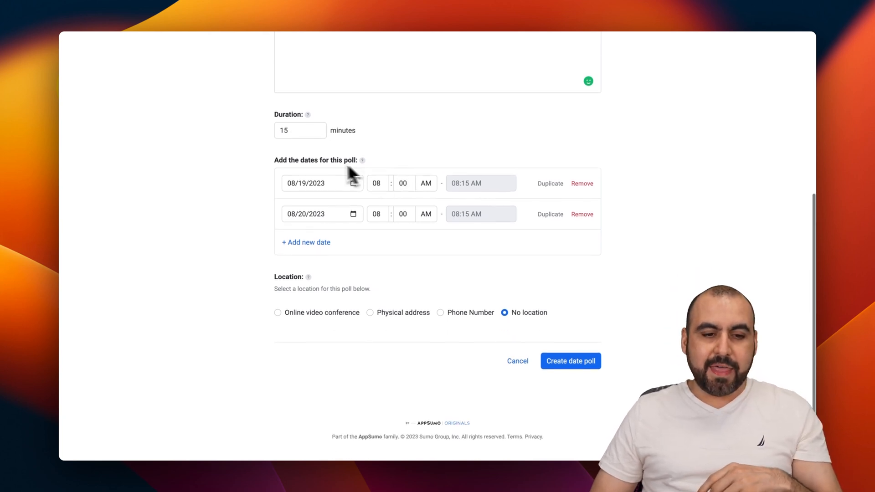
mouse_move(342, 201)
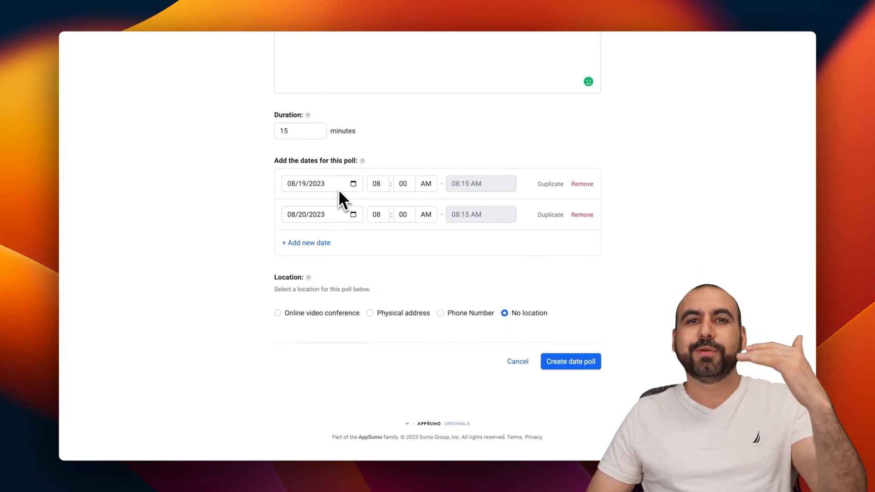
mouse_move(349, 227)
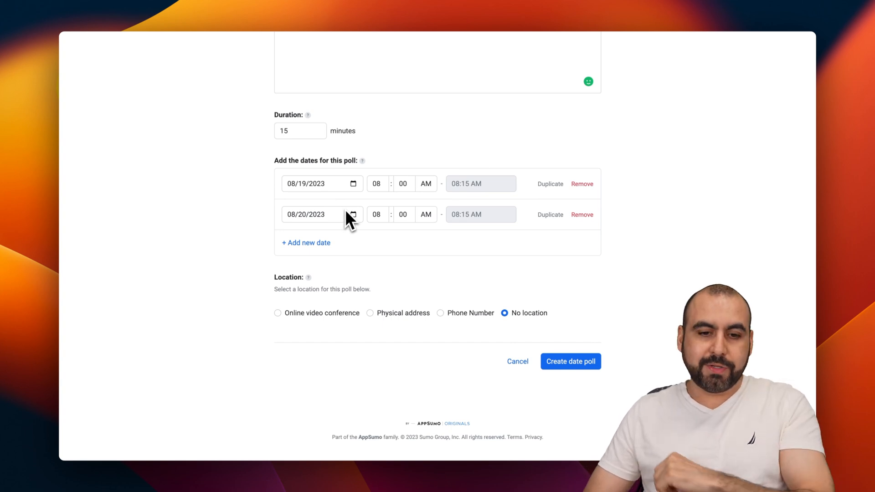
mouse_move(300, 195)
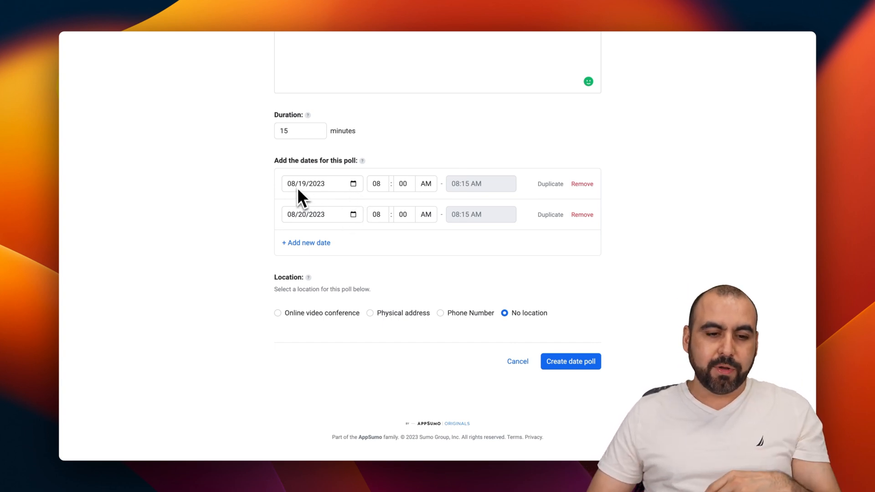
mouse_move(349, 284)
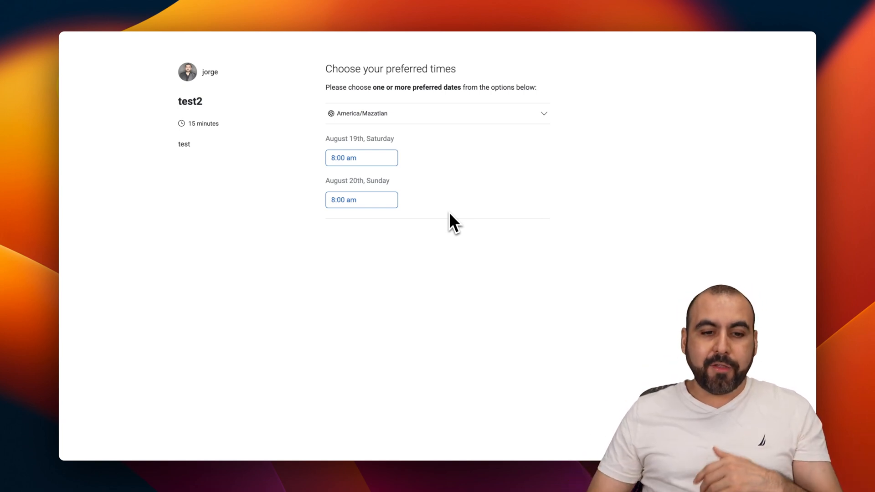
- Vote for August 19th at 8:00 AM on test2 with attendee details and submit
click(362, 158)
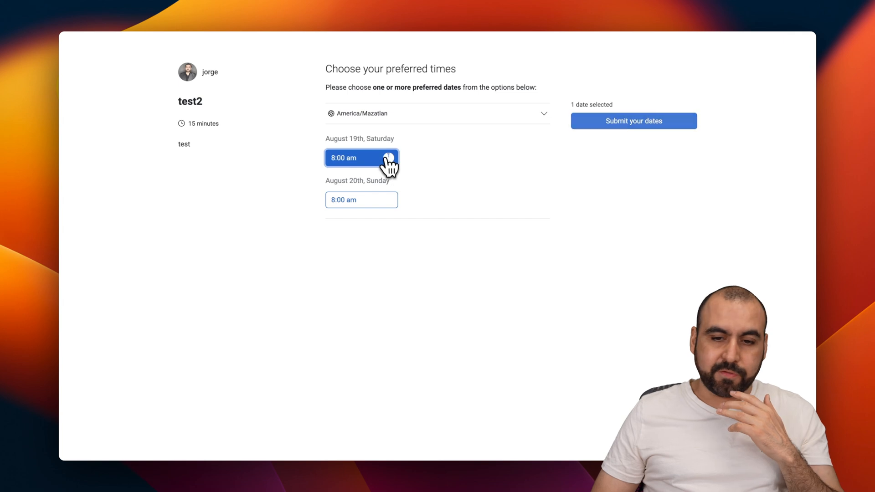
mouse_move(510, 214)
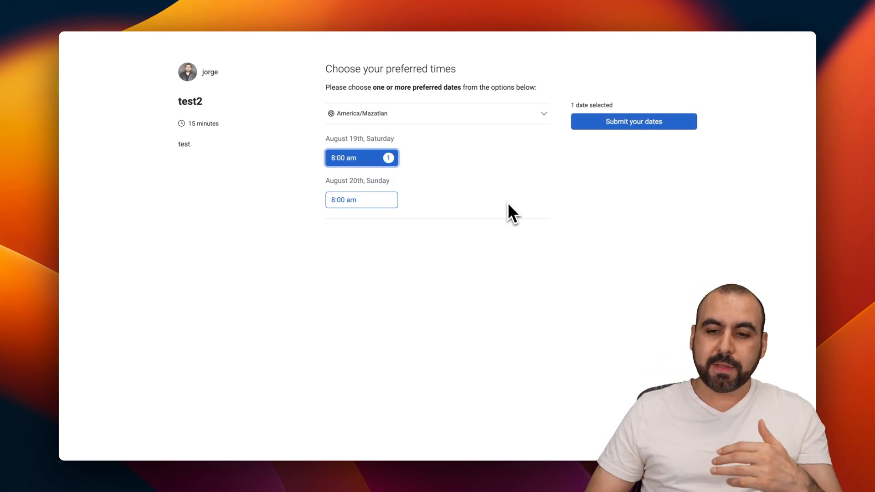
click(634, 121)
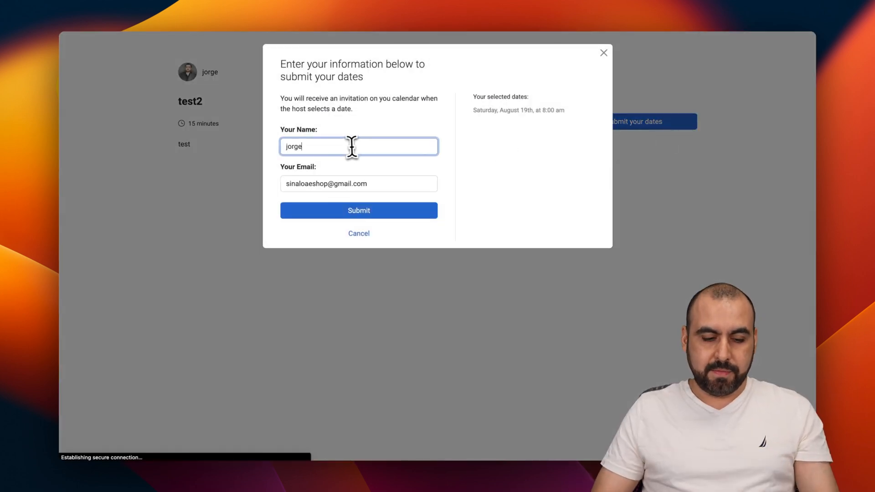
click(359, 210)
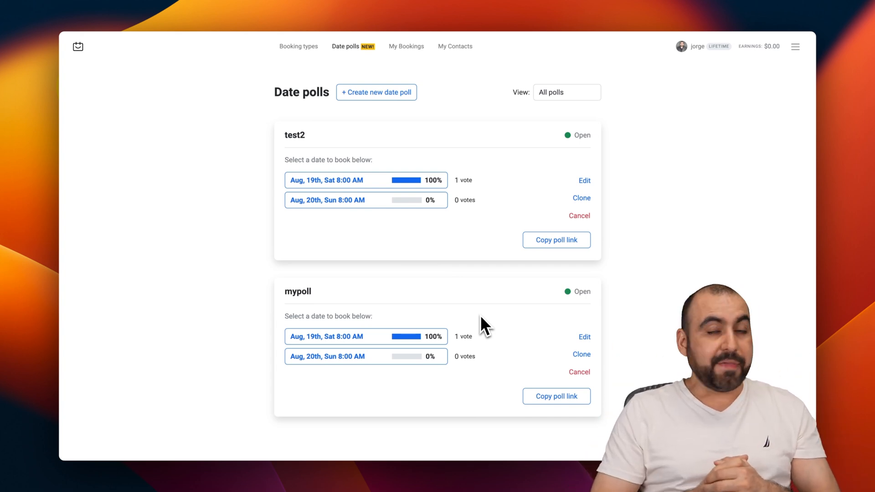
mouse_move(405, 53)
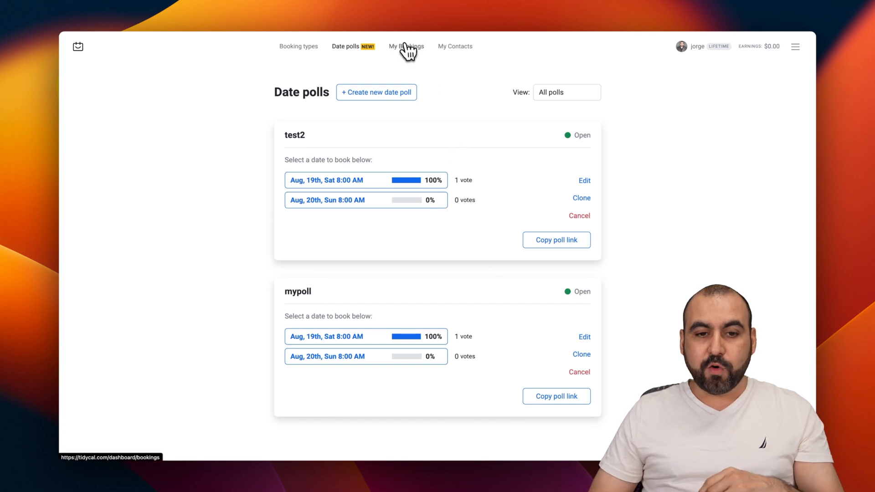
- View the empty bookings list, export it, then open the Contacts list with two contacts
click(406, 46)
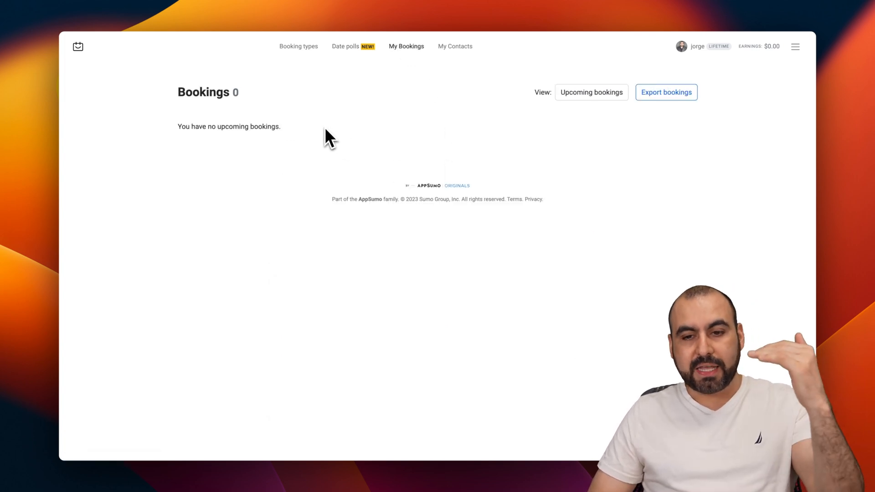
mouse_move(586, 230)
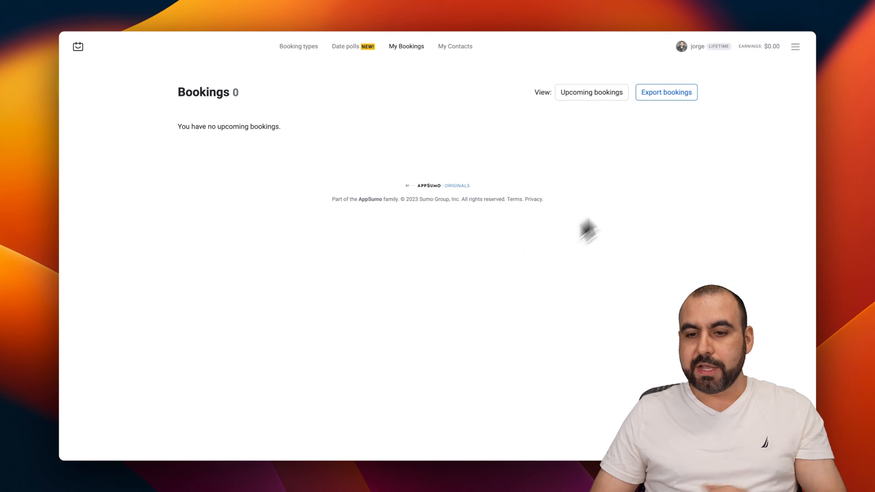
click(666, 92)
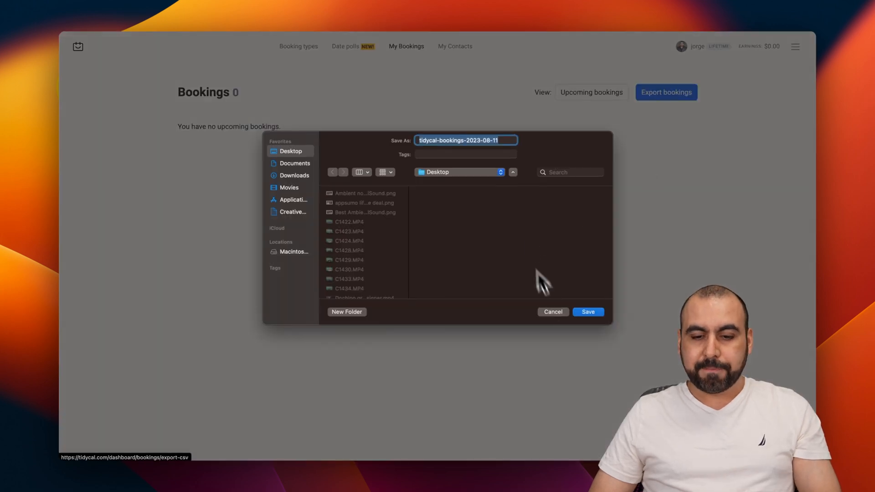
click(588, 312)
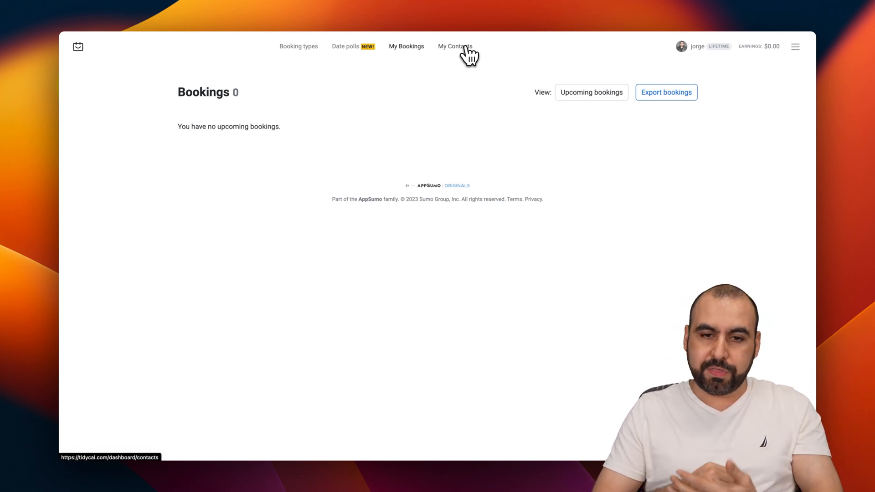
click(457, 46)
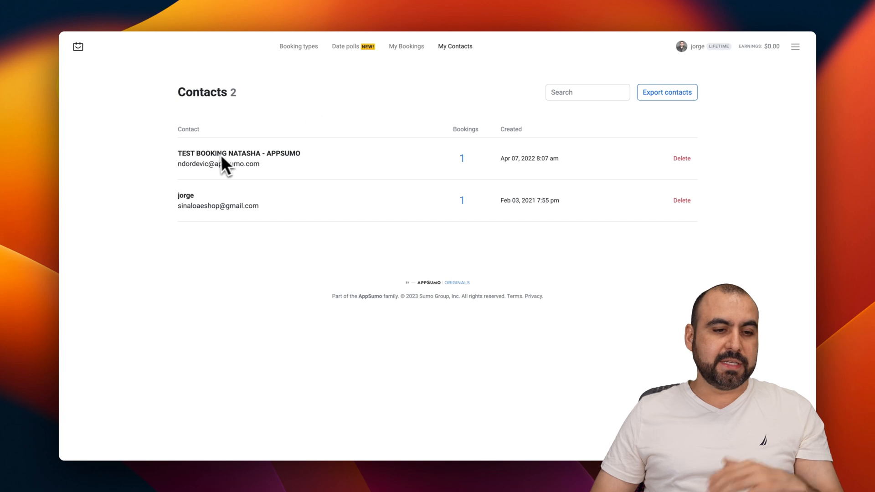
mouse_move(258, 233)
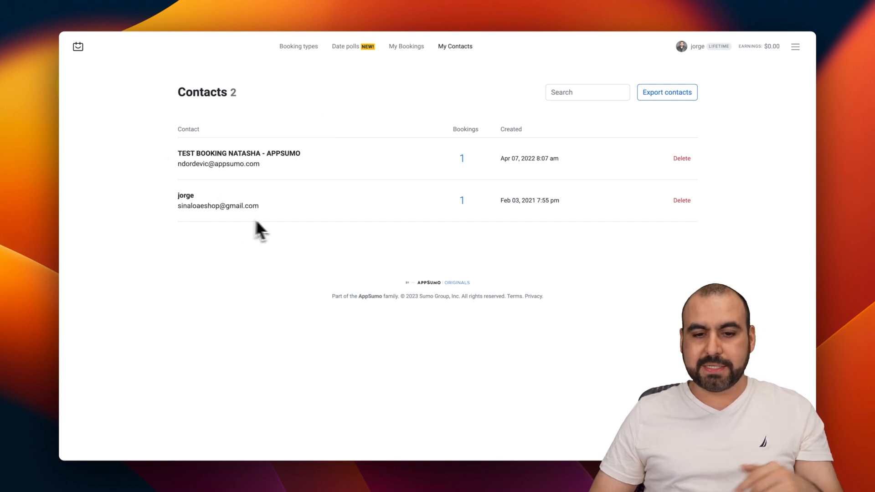
- View the first contact's April 8, 2022 Video Test booking details and close them
click(462, 158)
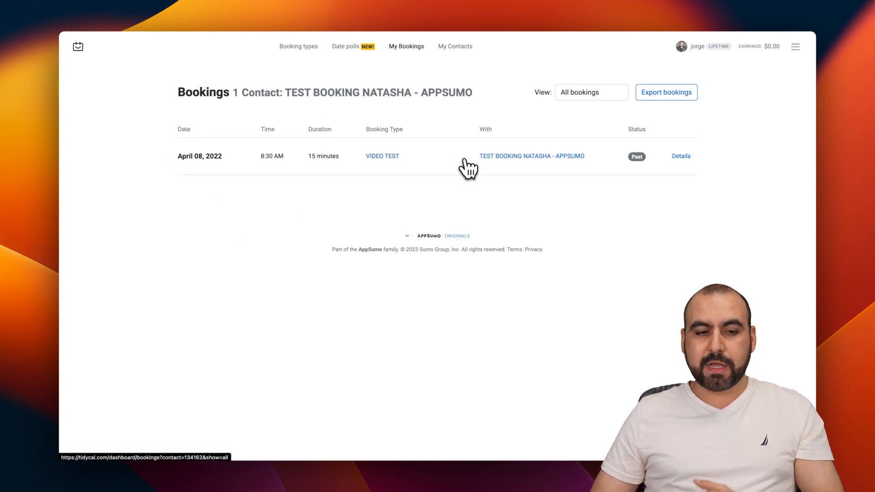
click(680, 156)
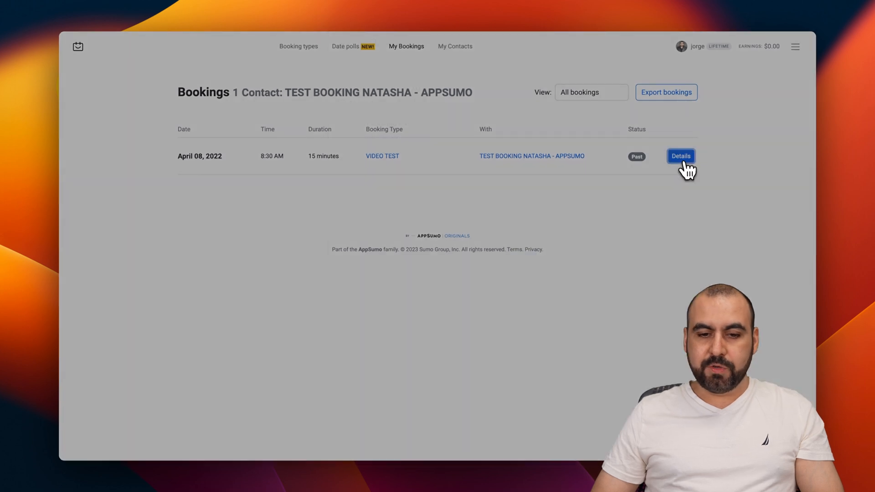
click(680, 156)
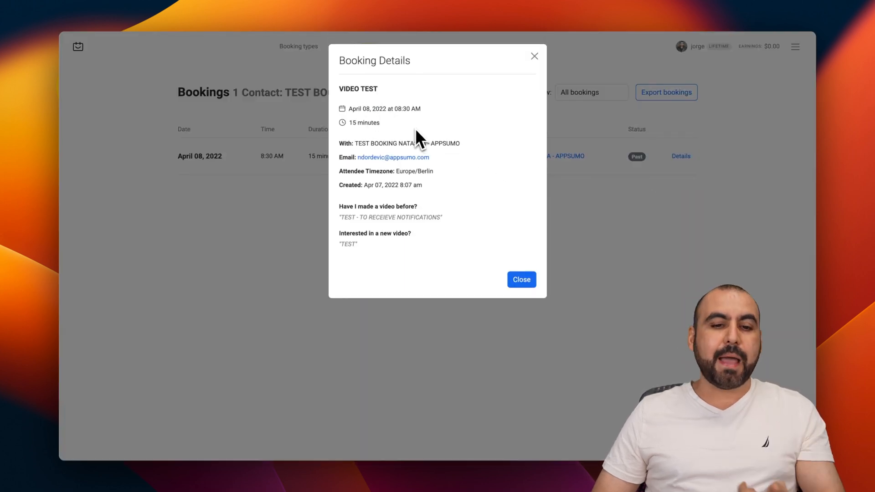
mouse_move(446, 254)
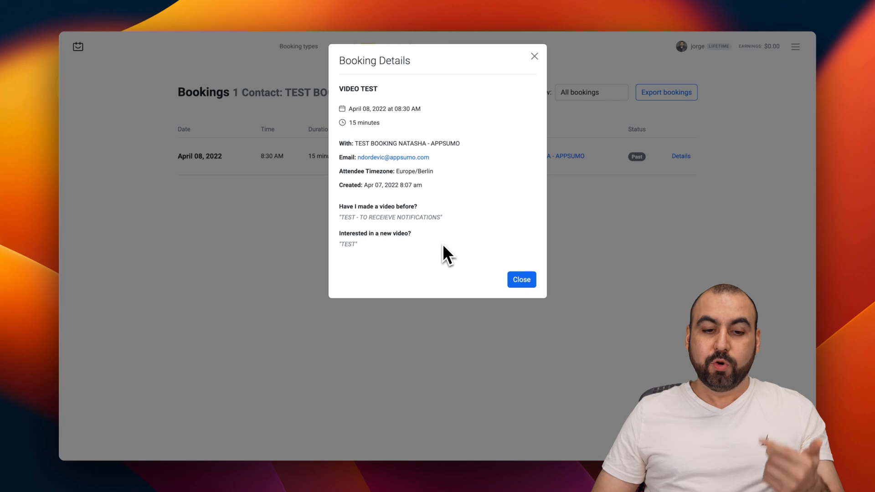
mouse_move(527, 58)
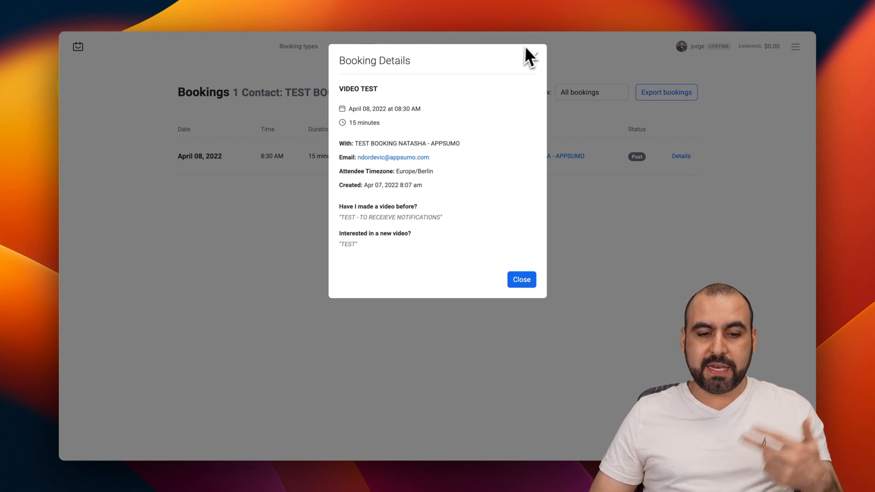
click(521, 279)
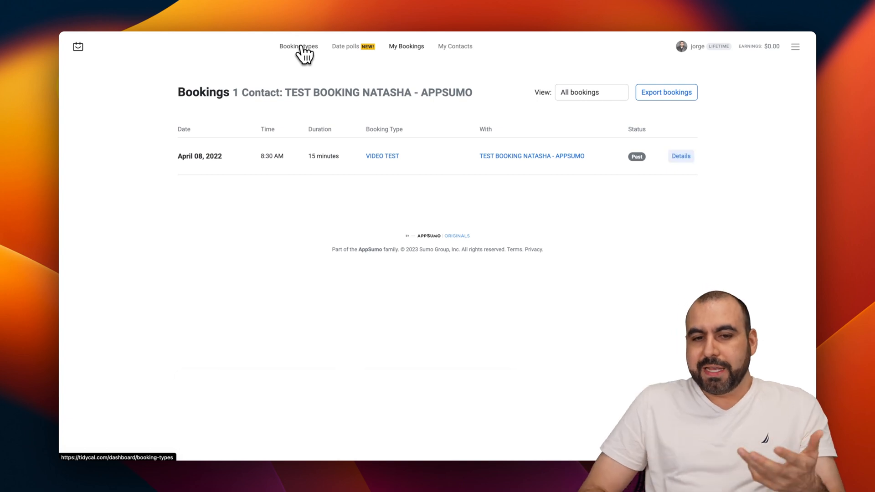
- Open the Integrations page from the account menu
click(298, 46)
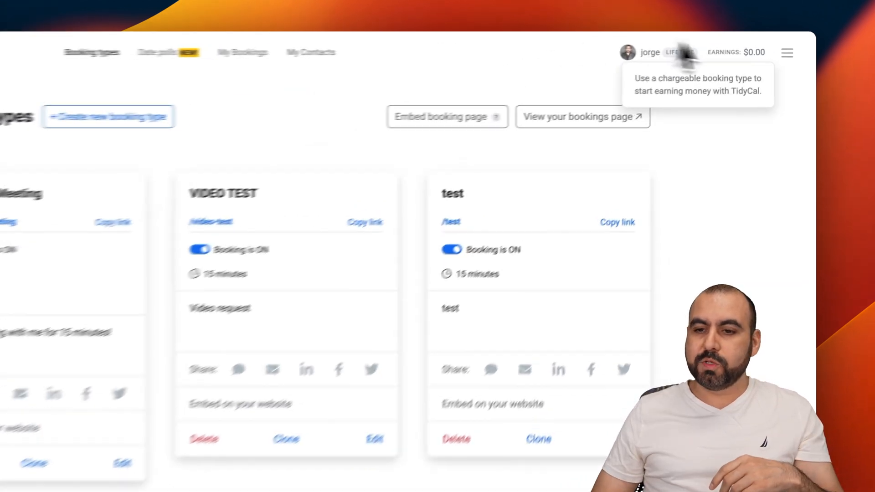
click(785, 54)
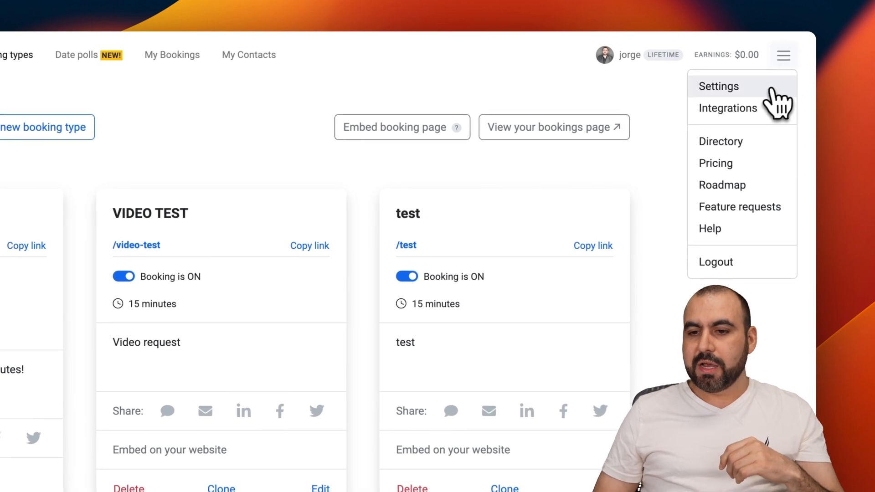
click(728, 108)
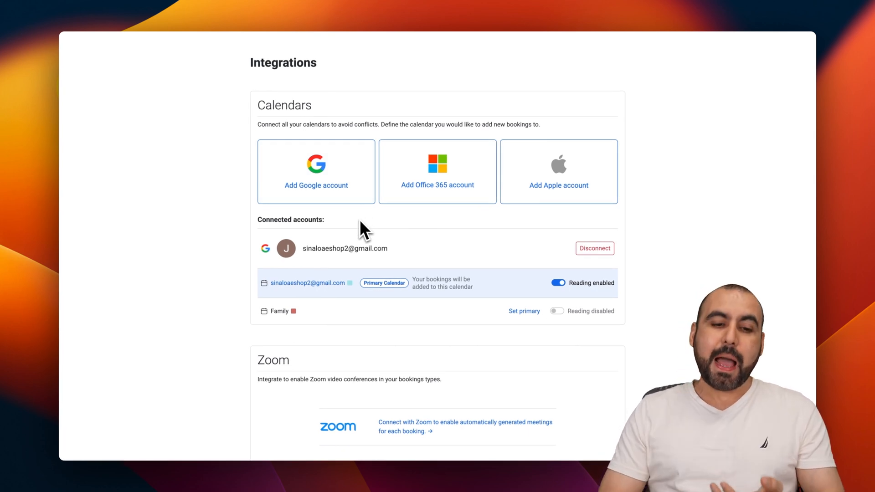
mouse_move(394, 279)
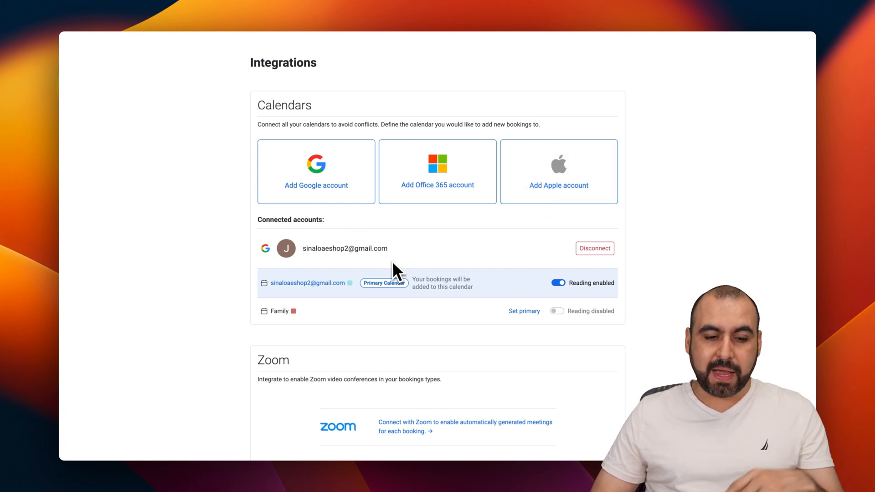
mouse_move(563, 334)
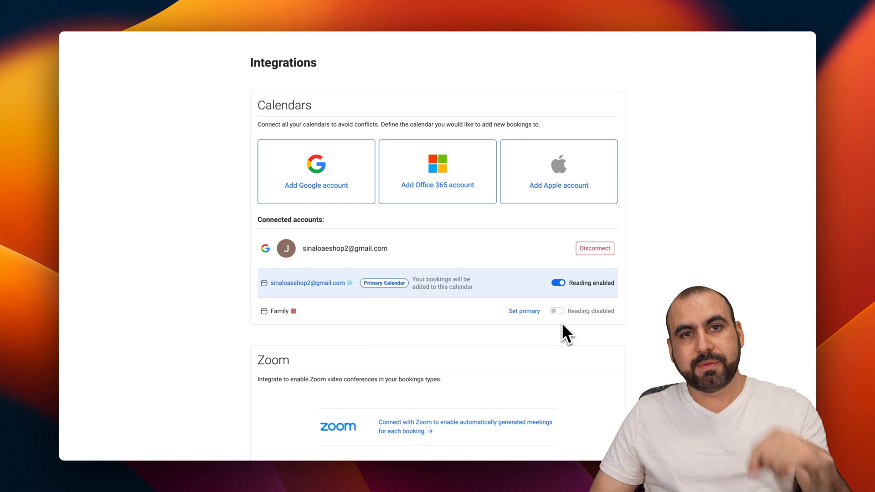
- Scroll through calendars, Zoom, Calendly import, payments, Zapier and API key sections
scroll(down, 3)
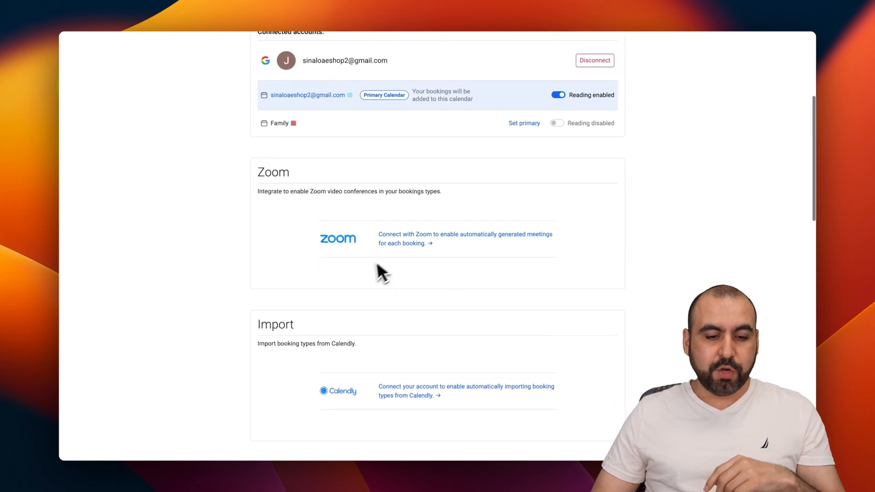
scroll(down, 3)
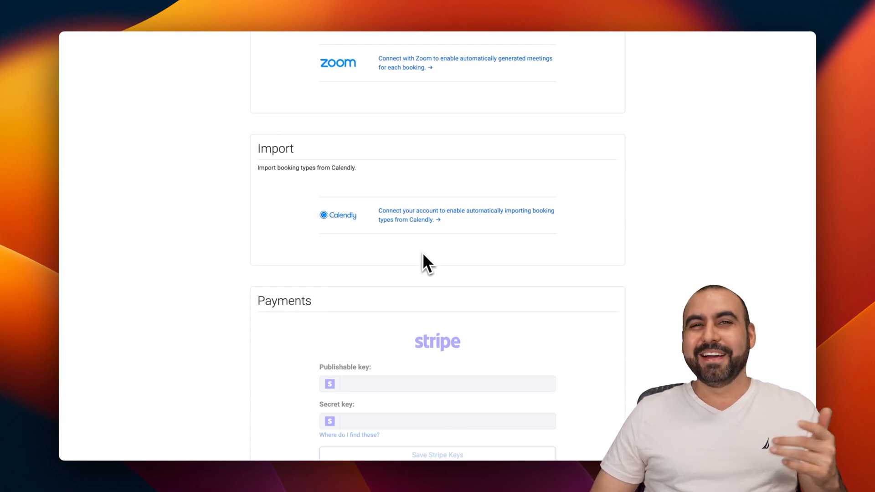
mouse_move(438, 257)
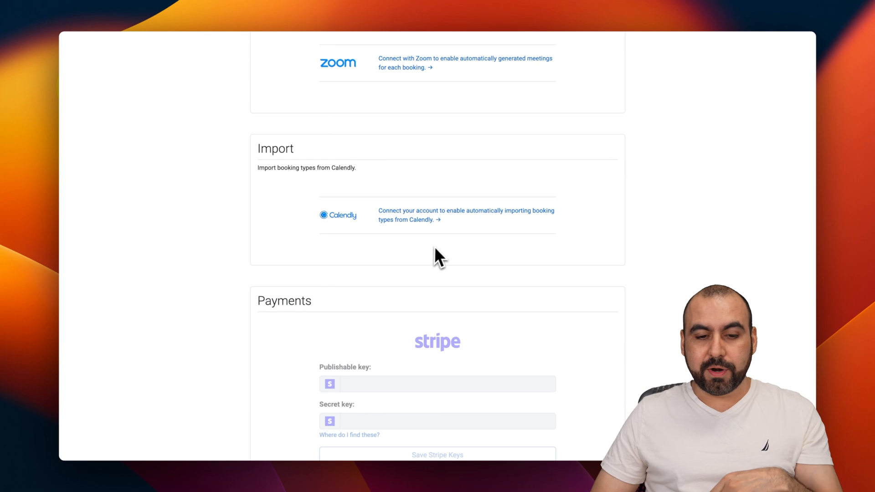
scroll(down, 3)
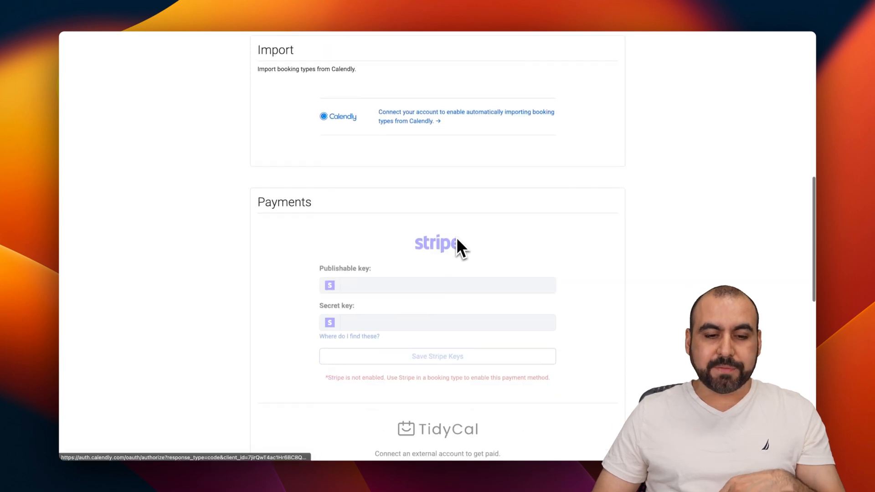
scroll(down, 3)
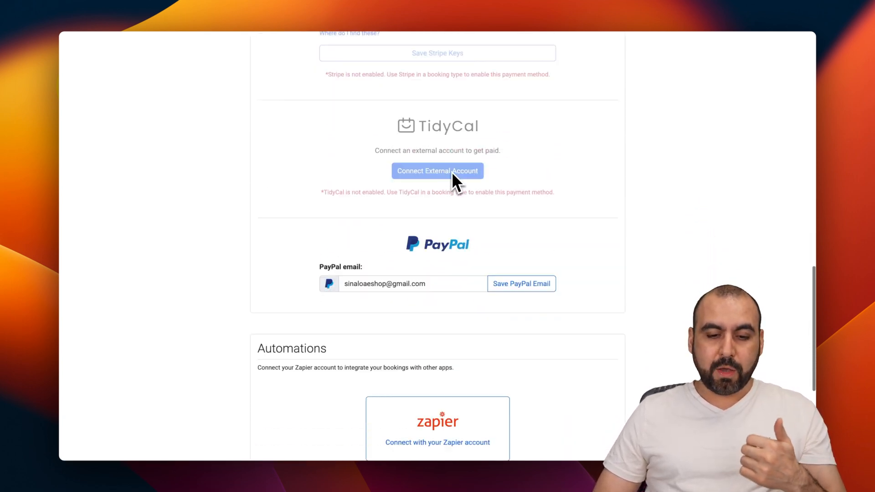
scroll(down, 3)
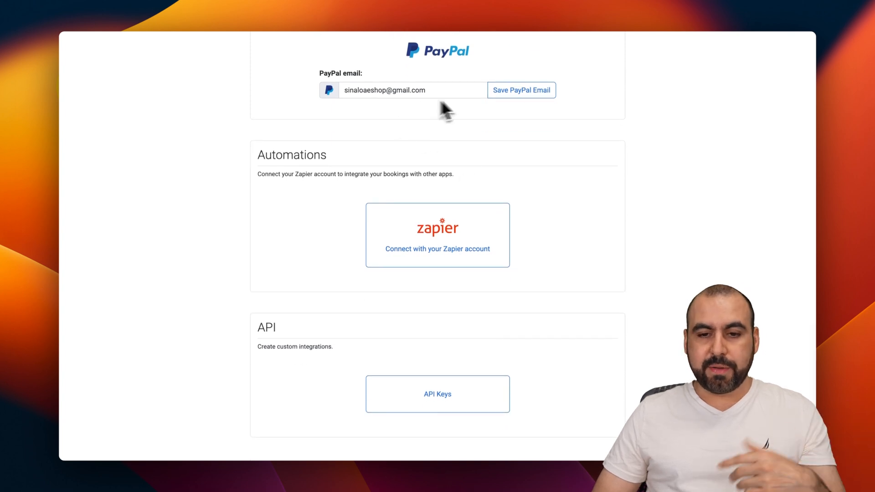
scroll(down, 3)
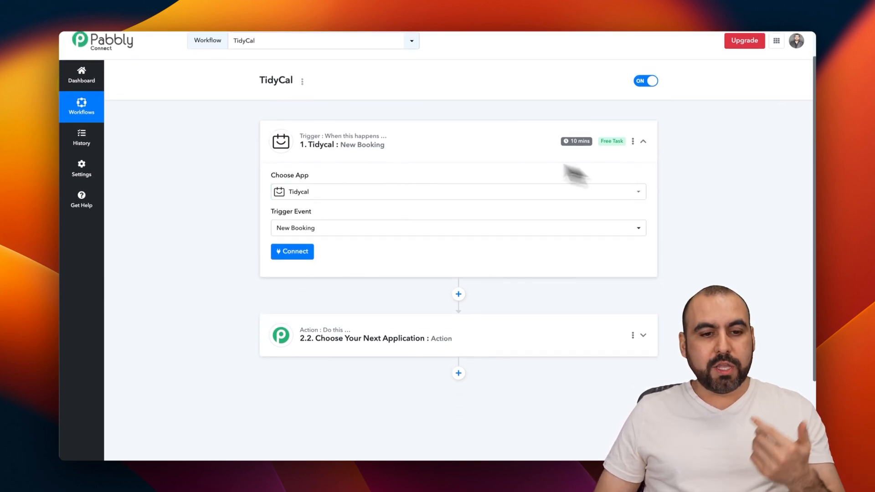
mouse_move(274, 88)
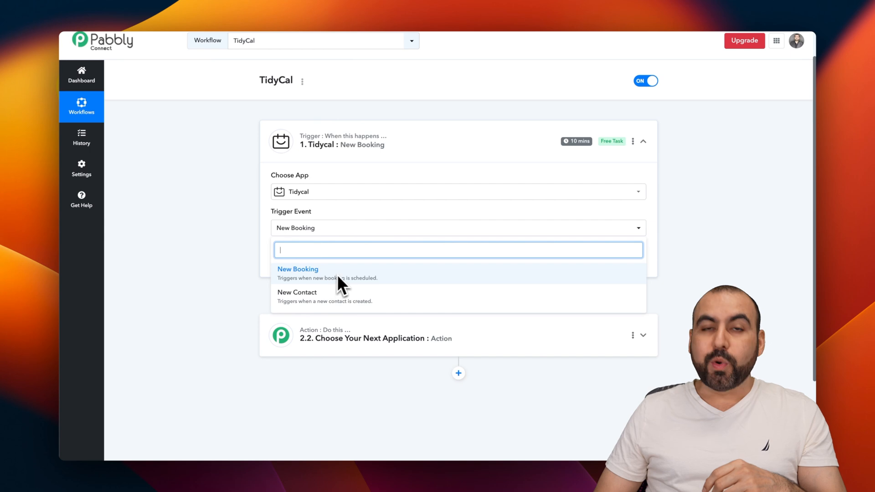
mouse_move(352, 289)
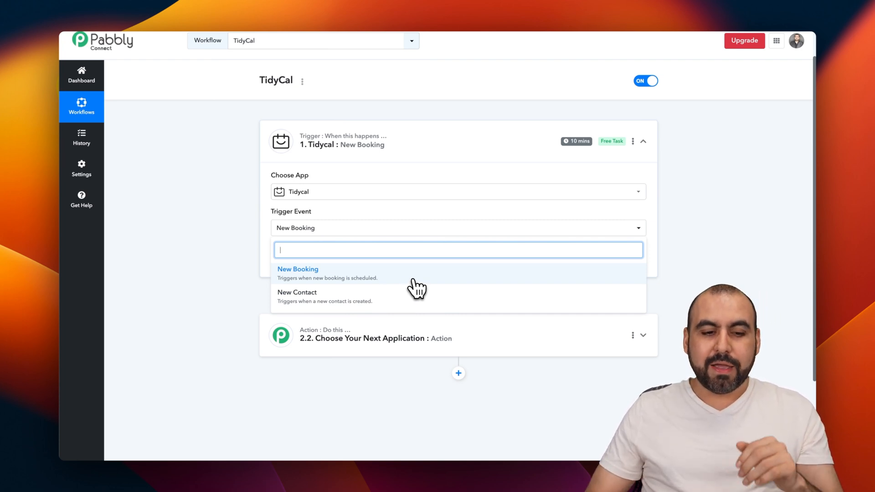
- Choose 'New Booking' as the trigger event, then search the action apps for 'smtp' and 'gmail'
click(297, 269)
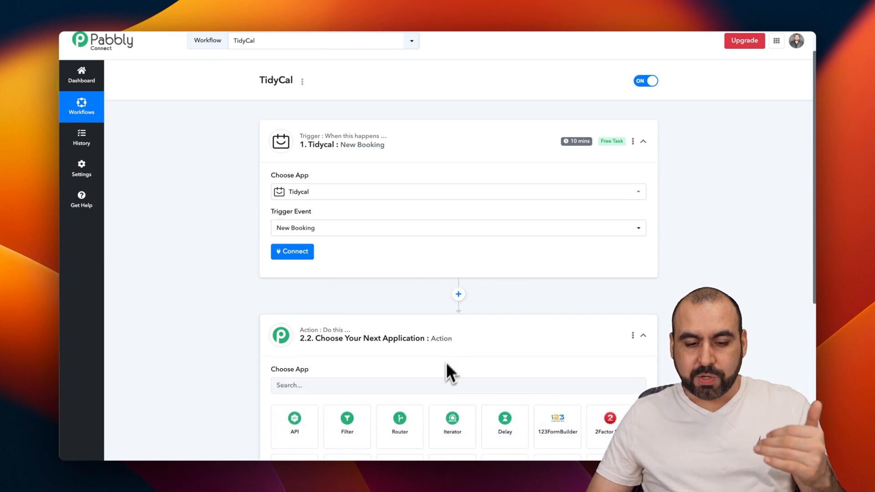
text(st)
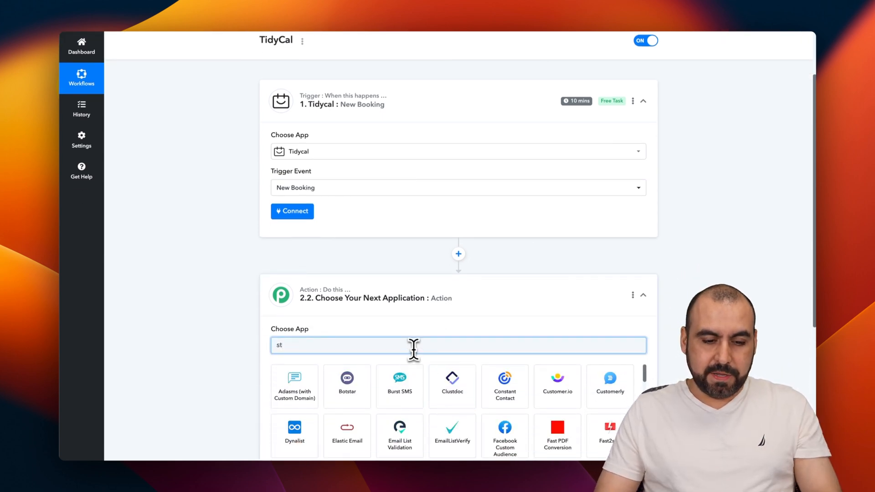
text(mtp)
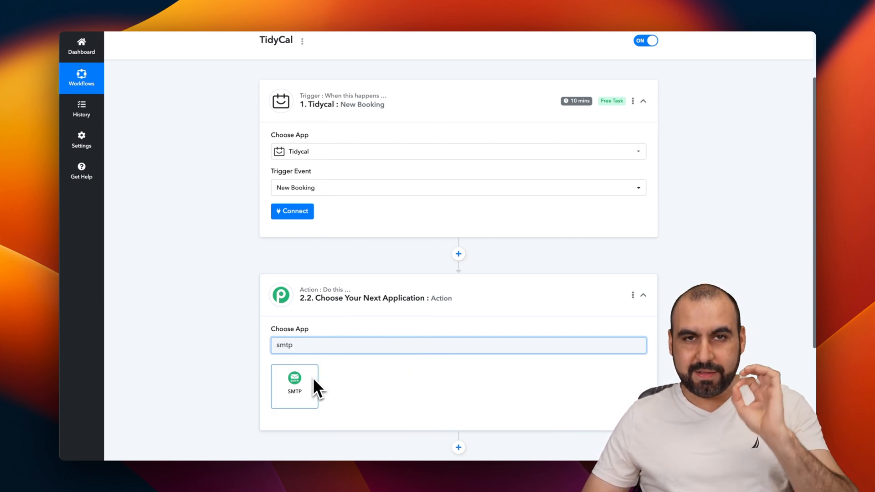
text(g)
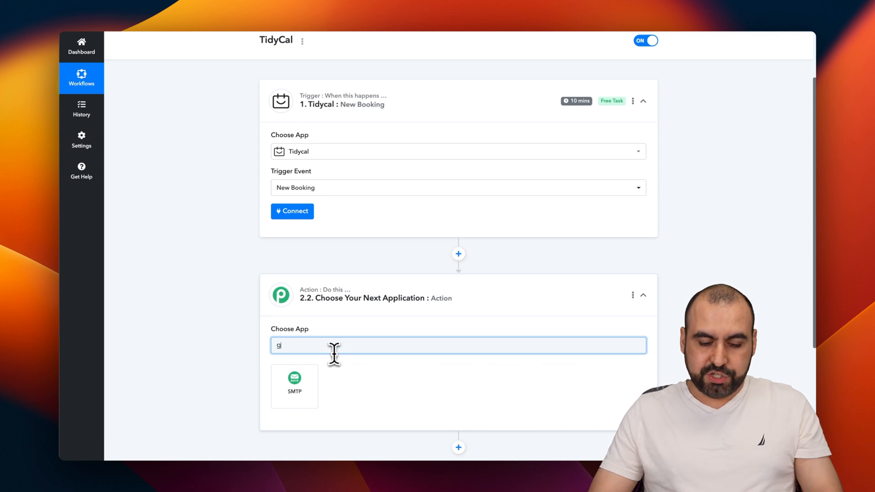
text(mail)
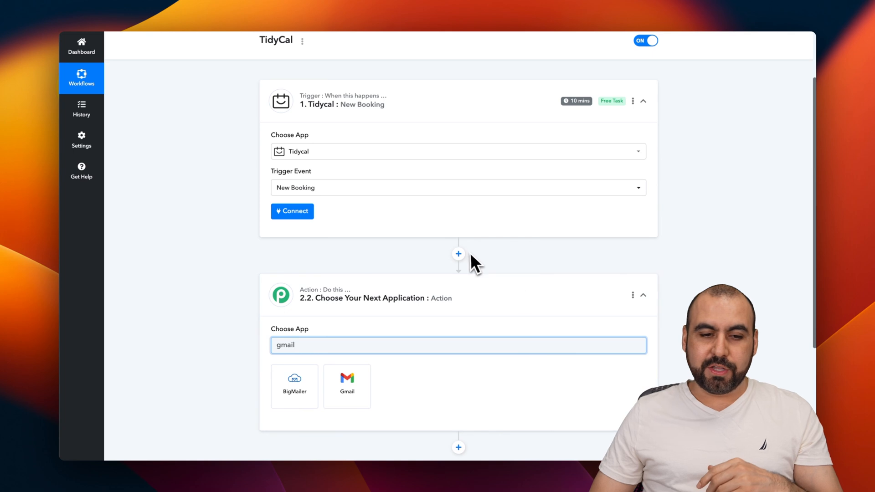
- Connect and authorize the TidyCal account in Pabbly Connect and save the connection
click(292, 211)
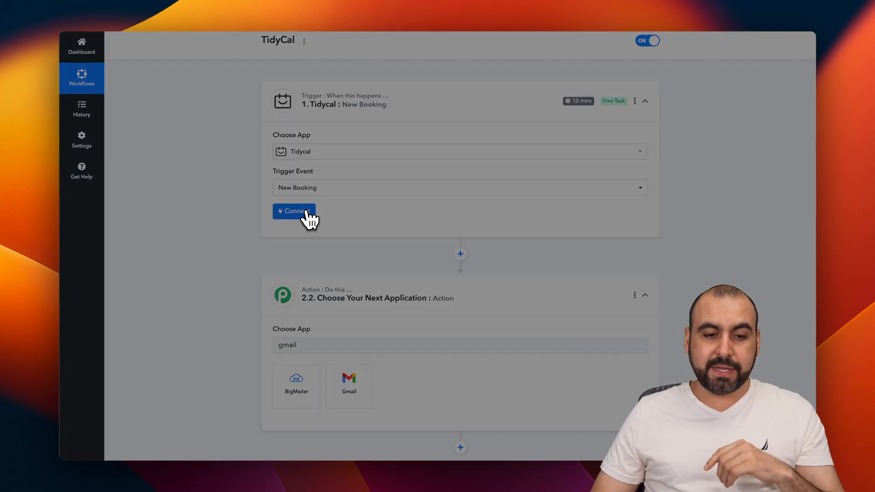
click(294, 211)
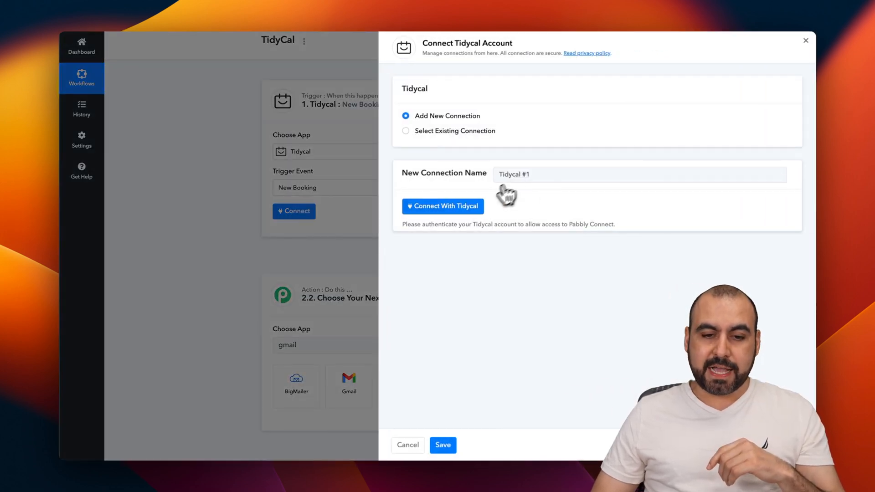
click(442, 206)
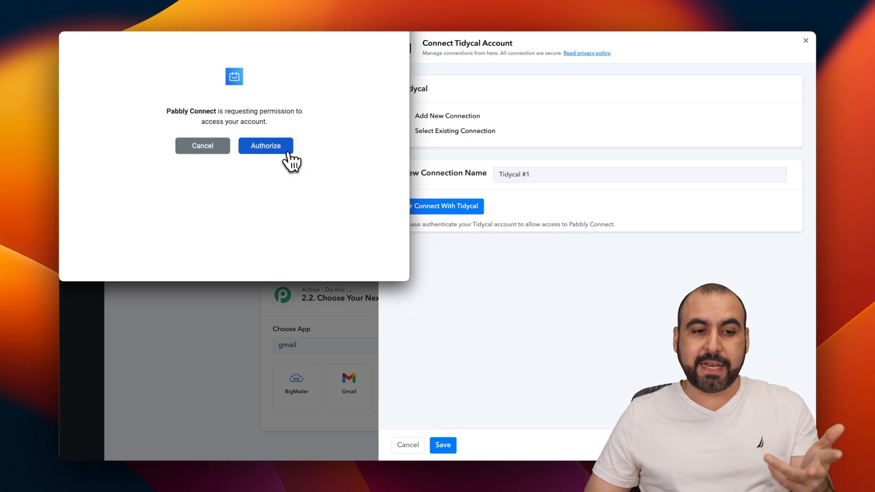
click(265, 146)
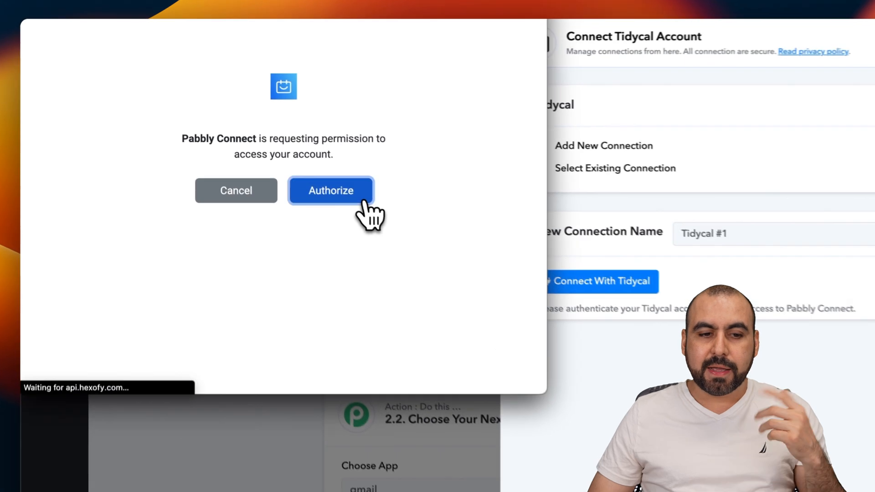
click(331, 190)
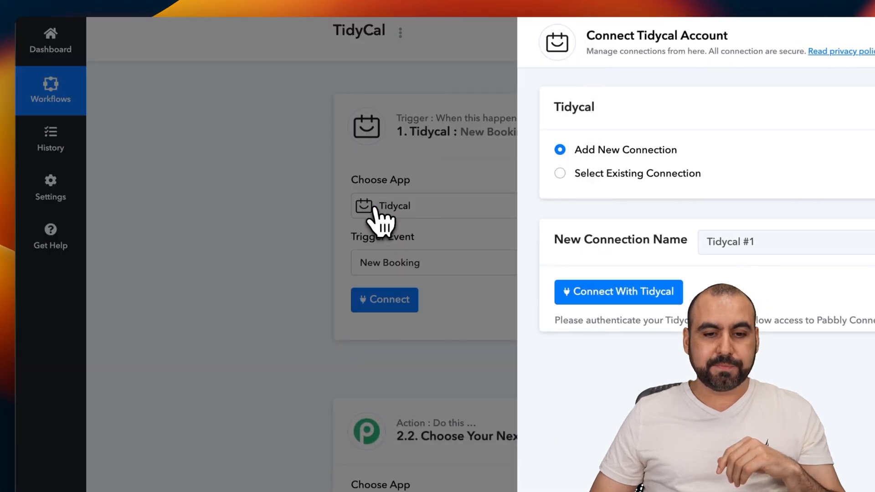
click(618, 292)
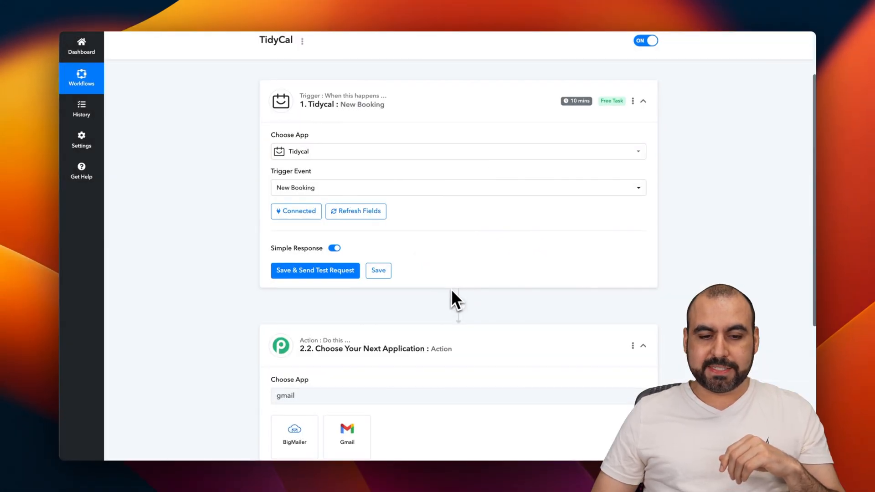
mouse_move(333, 272)
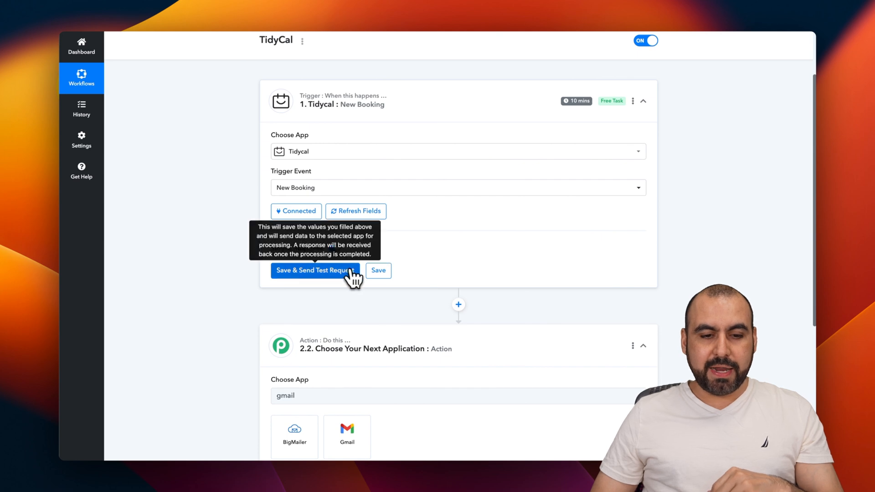
- Save the trigger, send a test request and review the returned booking fields
click(315, 270)
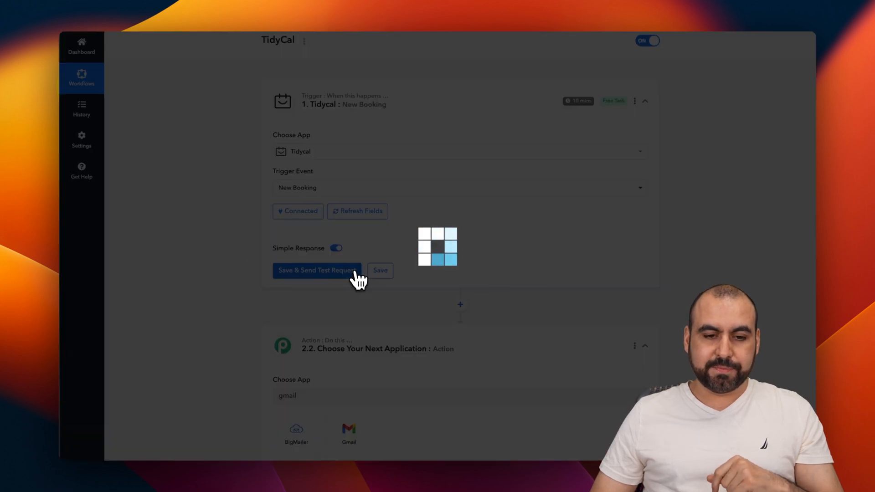
click(316, 270)
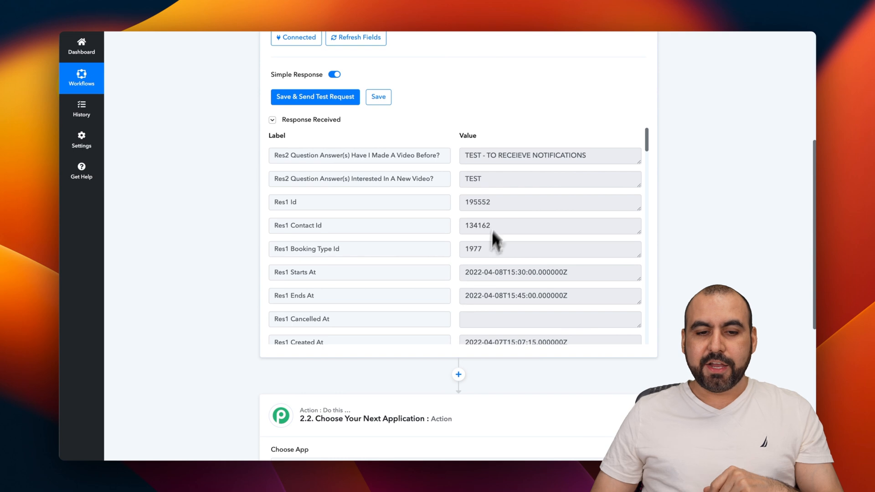
mouse_move(482, 278)
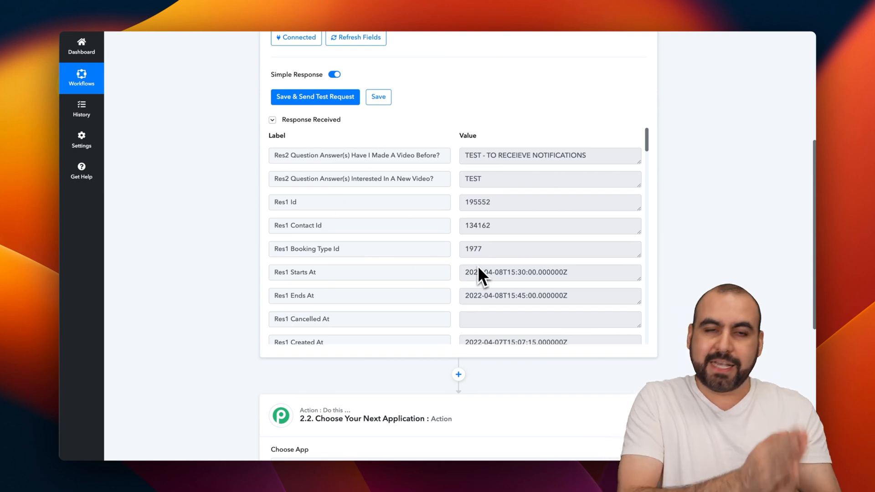
scroll(down, 3)
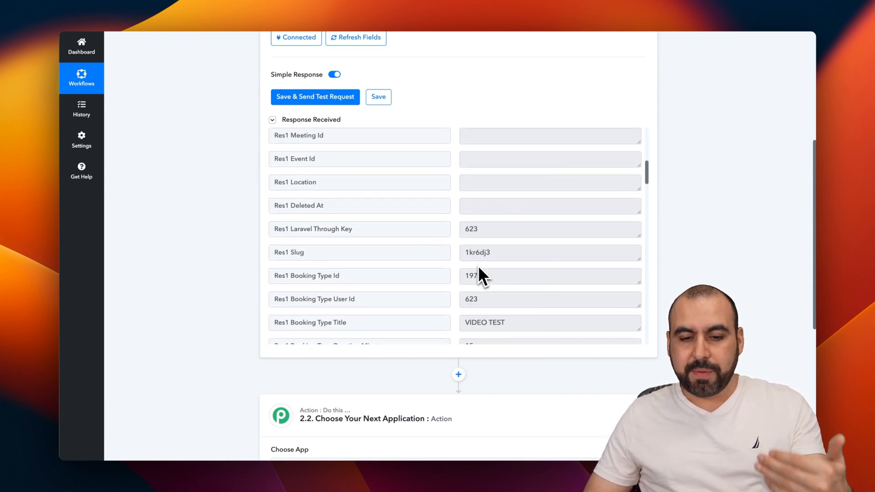
scroll(down, 3)
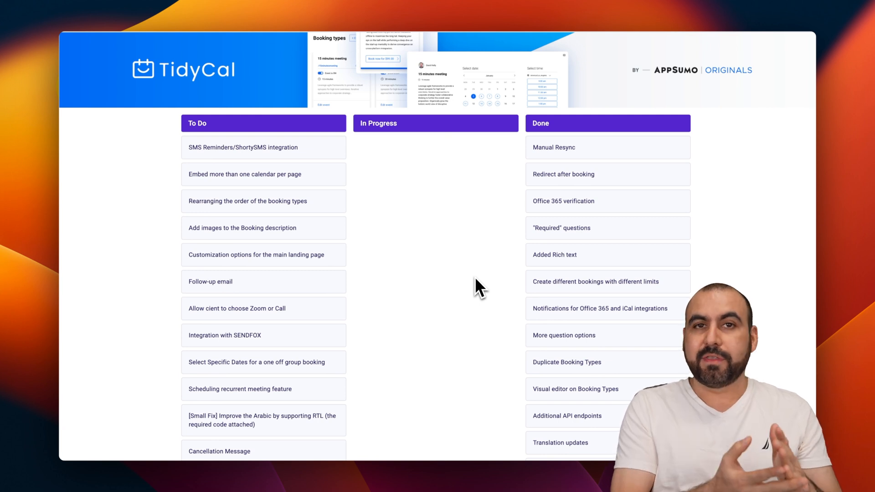
- Scroll down the TidyCal roadmap through the To Do, In Progress and Done columns
scroll(down, 3)
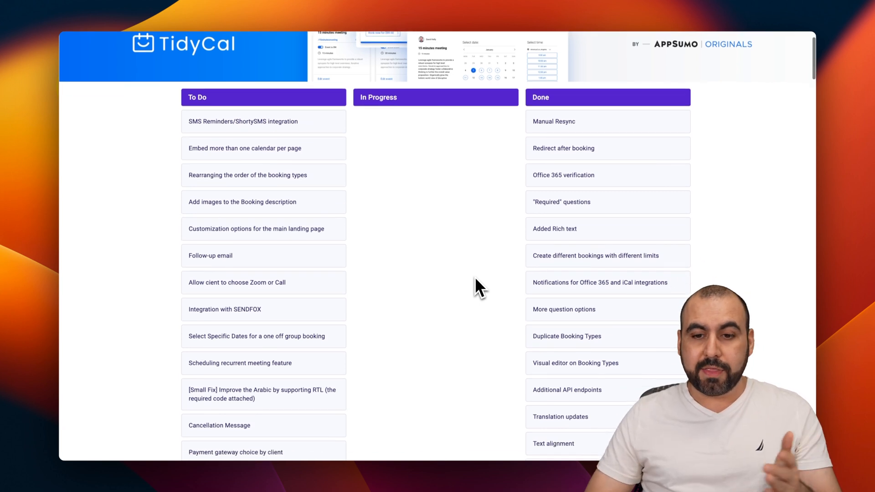
scroll(down, 3)
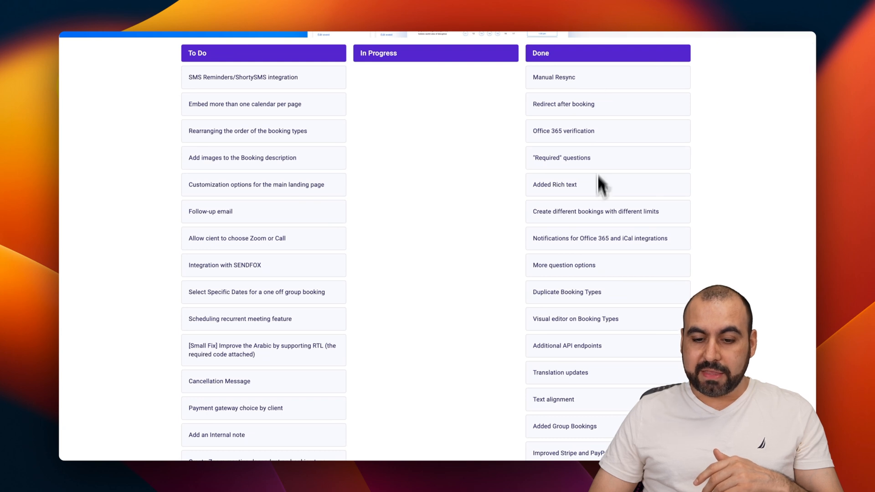
mouse_move(434, 284)
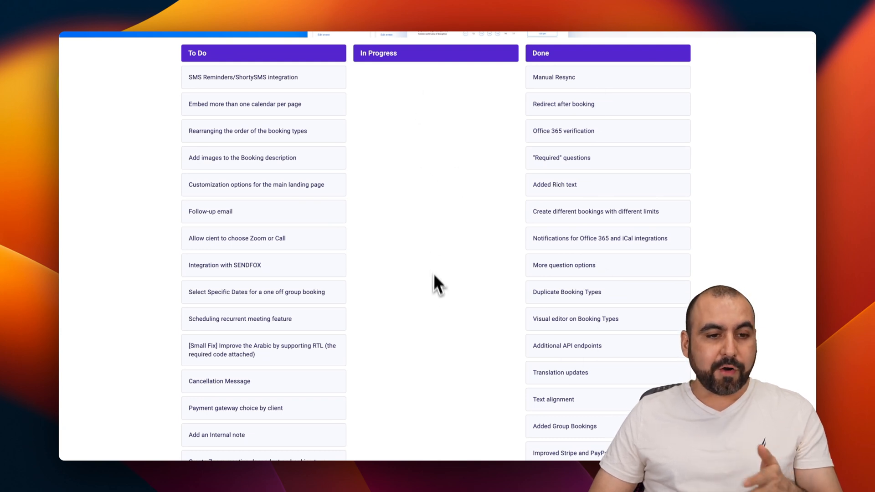
scroll(down, 3)
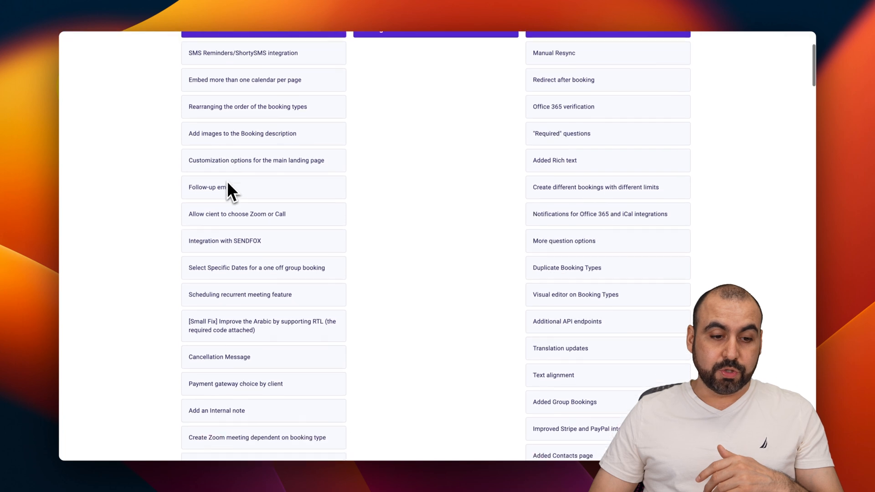
scroll(down, 3)
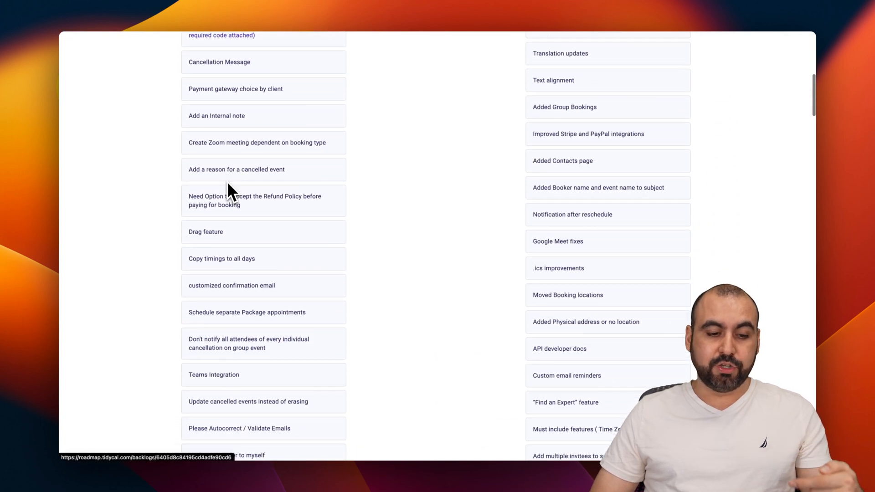
scroll(down, 3)
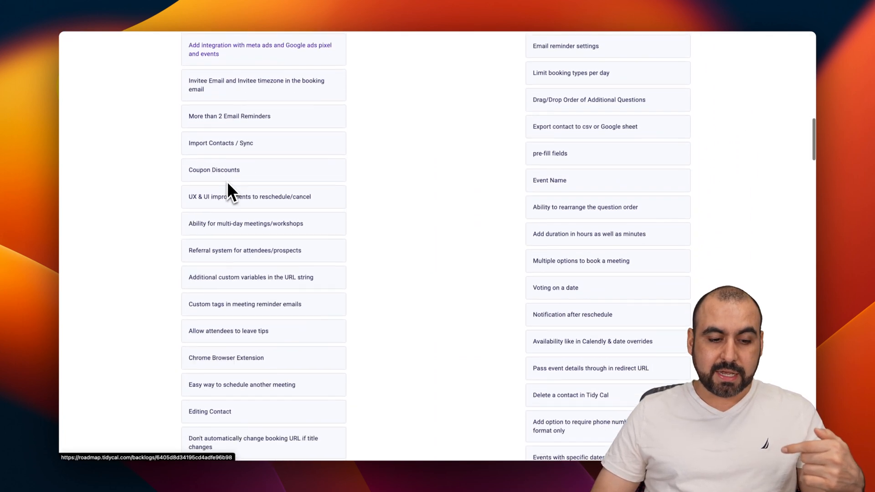
scroll(down, 3)
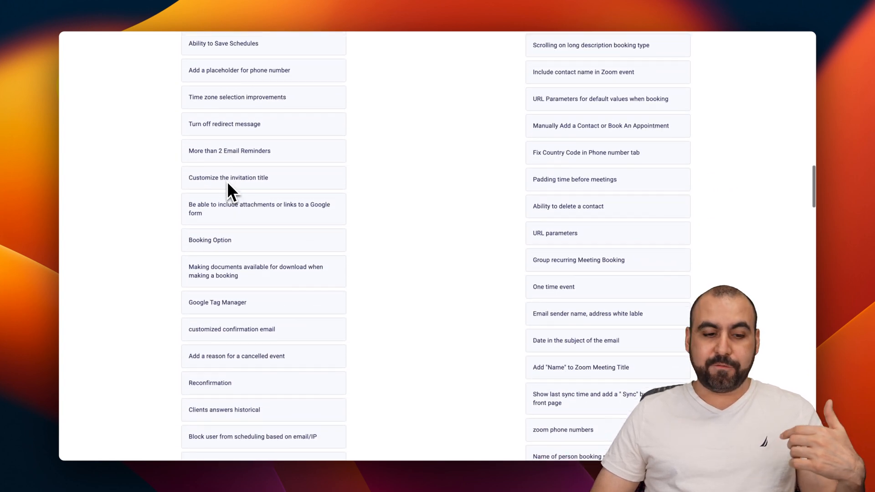
scroll(down, 3)
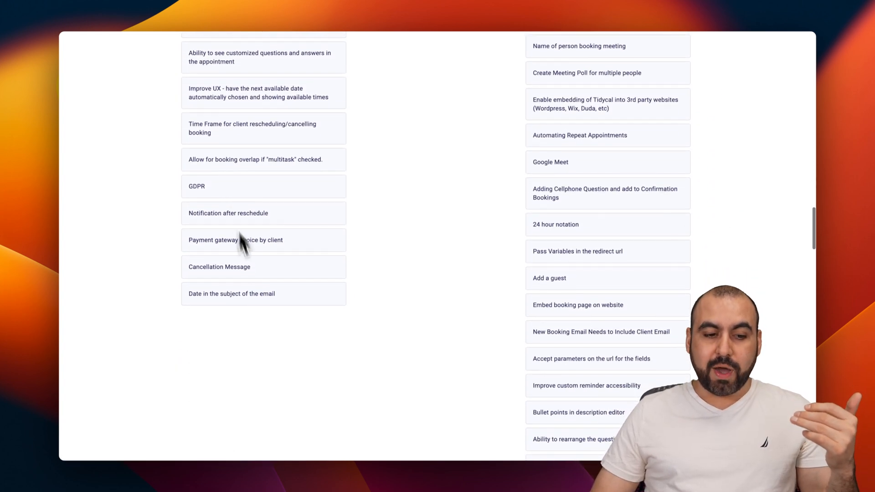